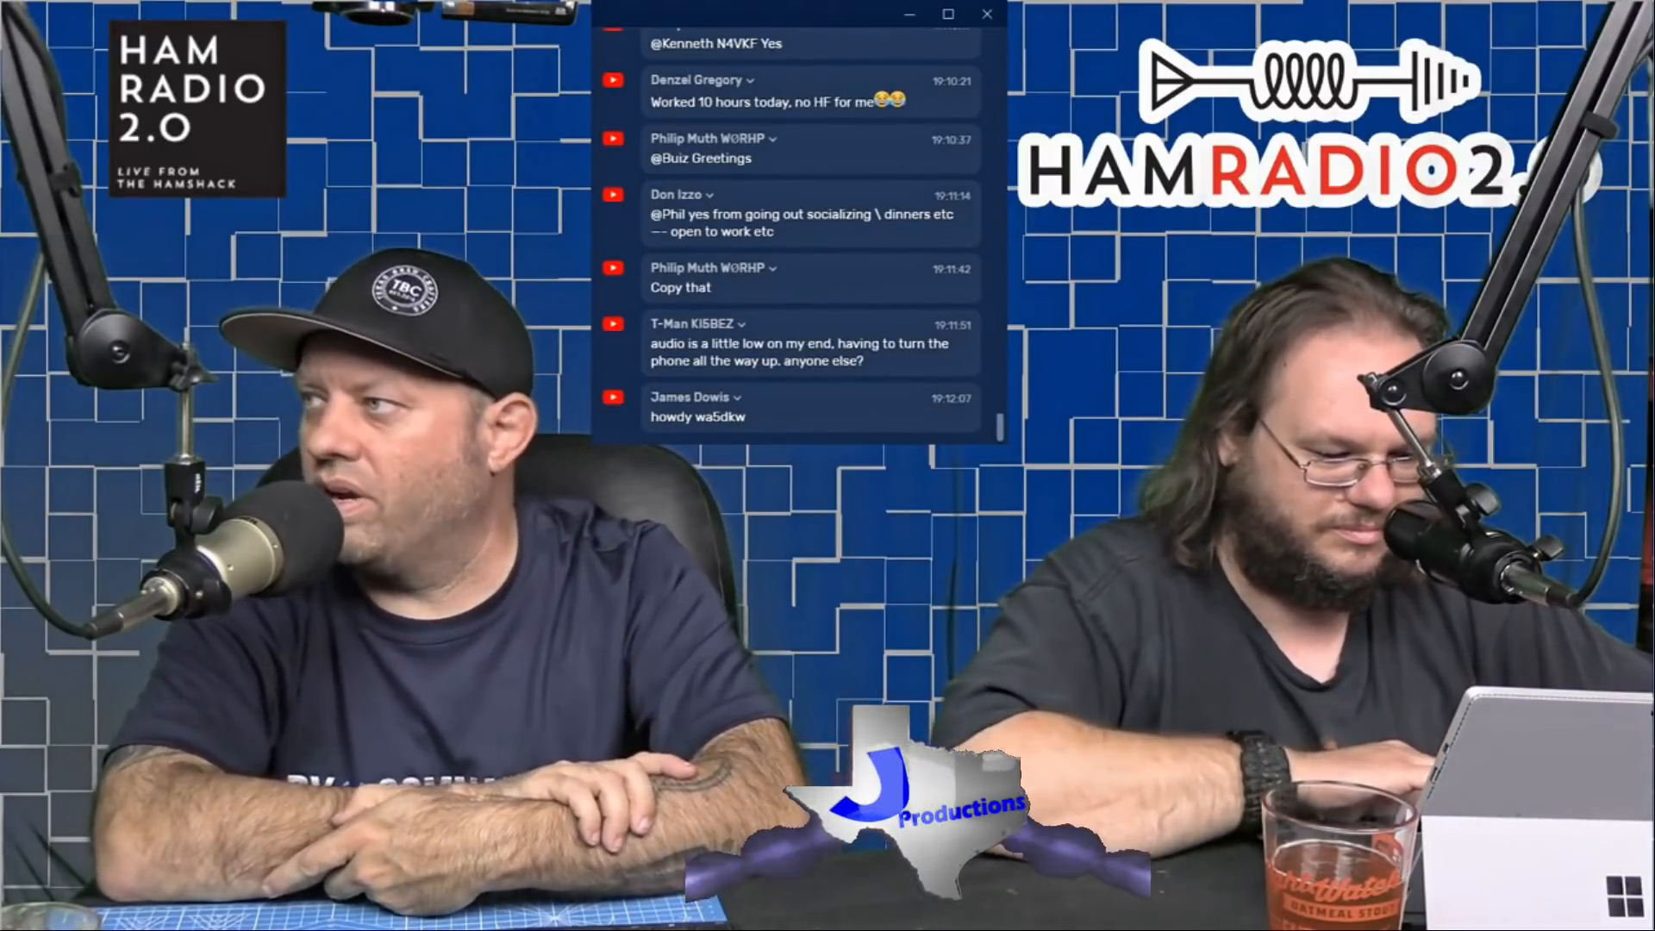
Step: Return to the Pi-Star dashboard after the reboot and reopen the configuration with its modem warning
scroll("down", 3)
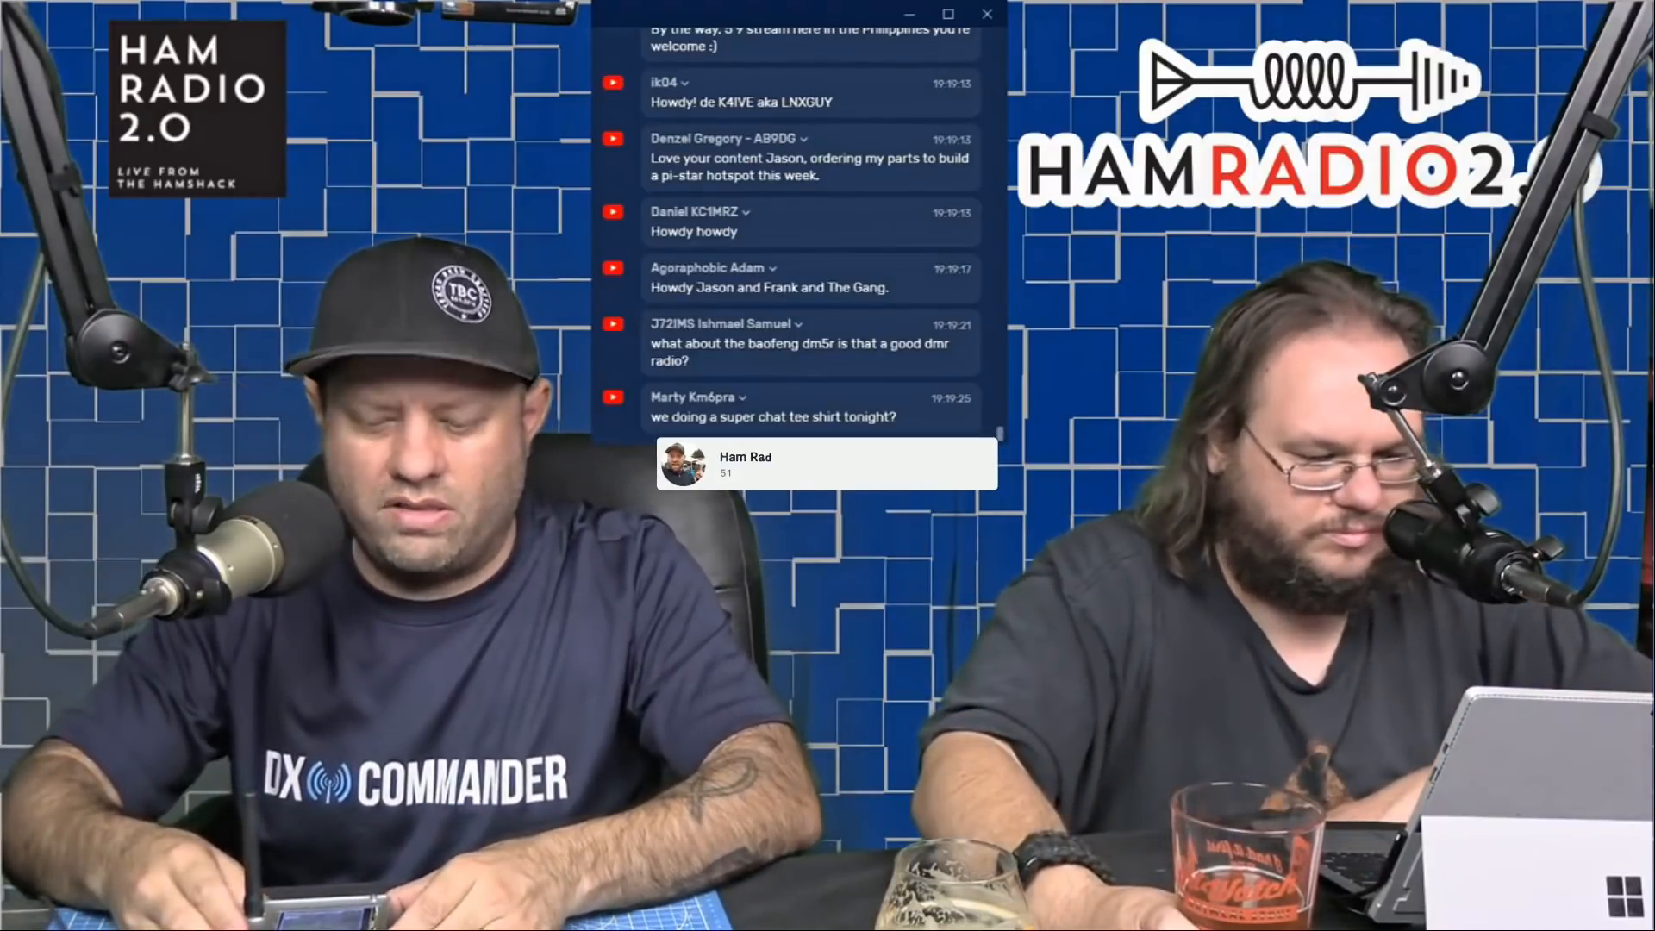
left_click(893, 465)
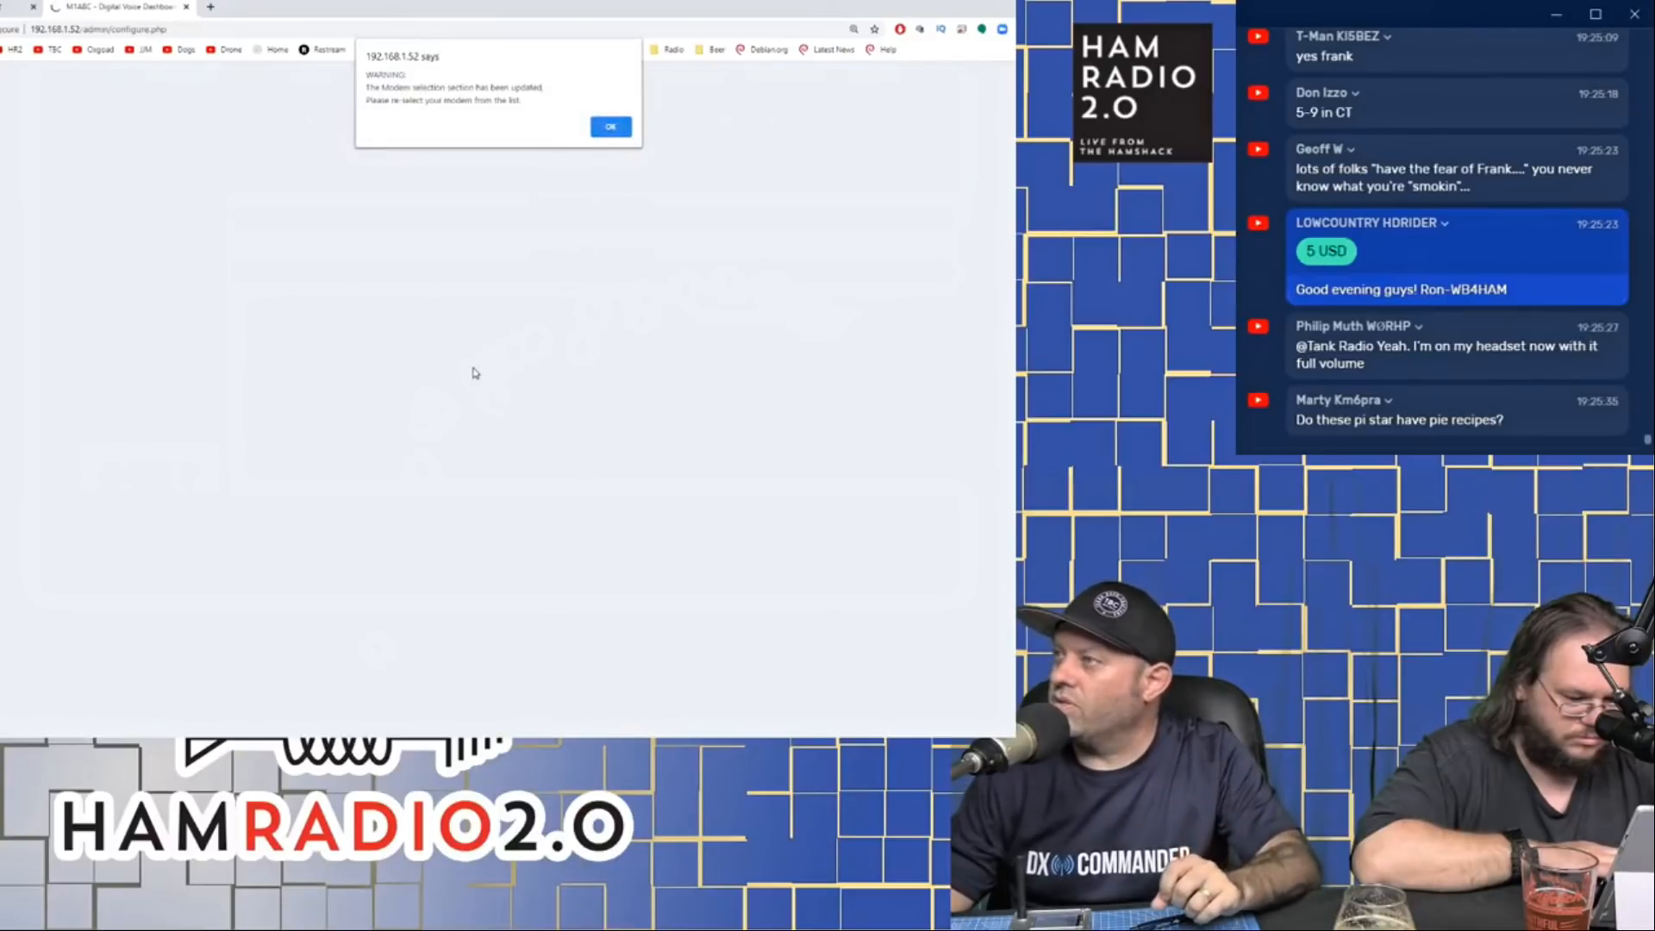
left_click(610, 126)
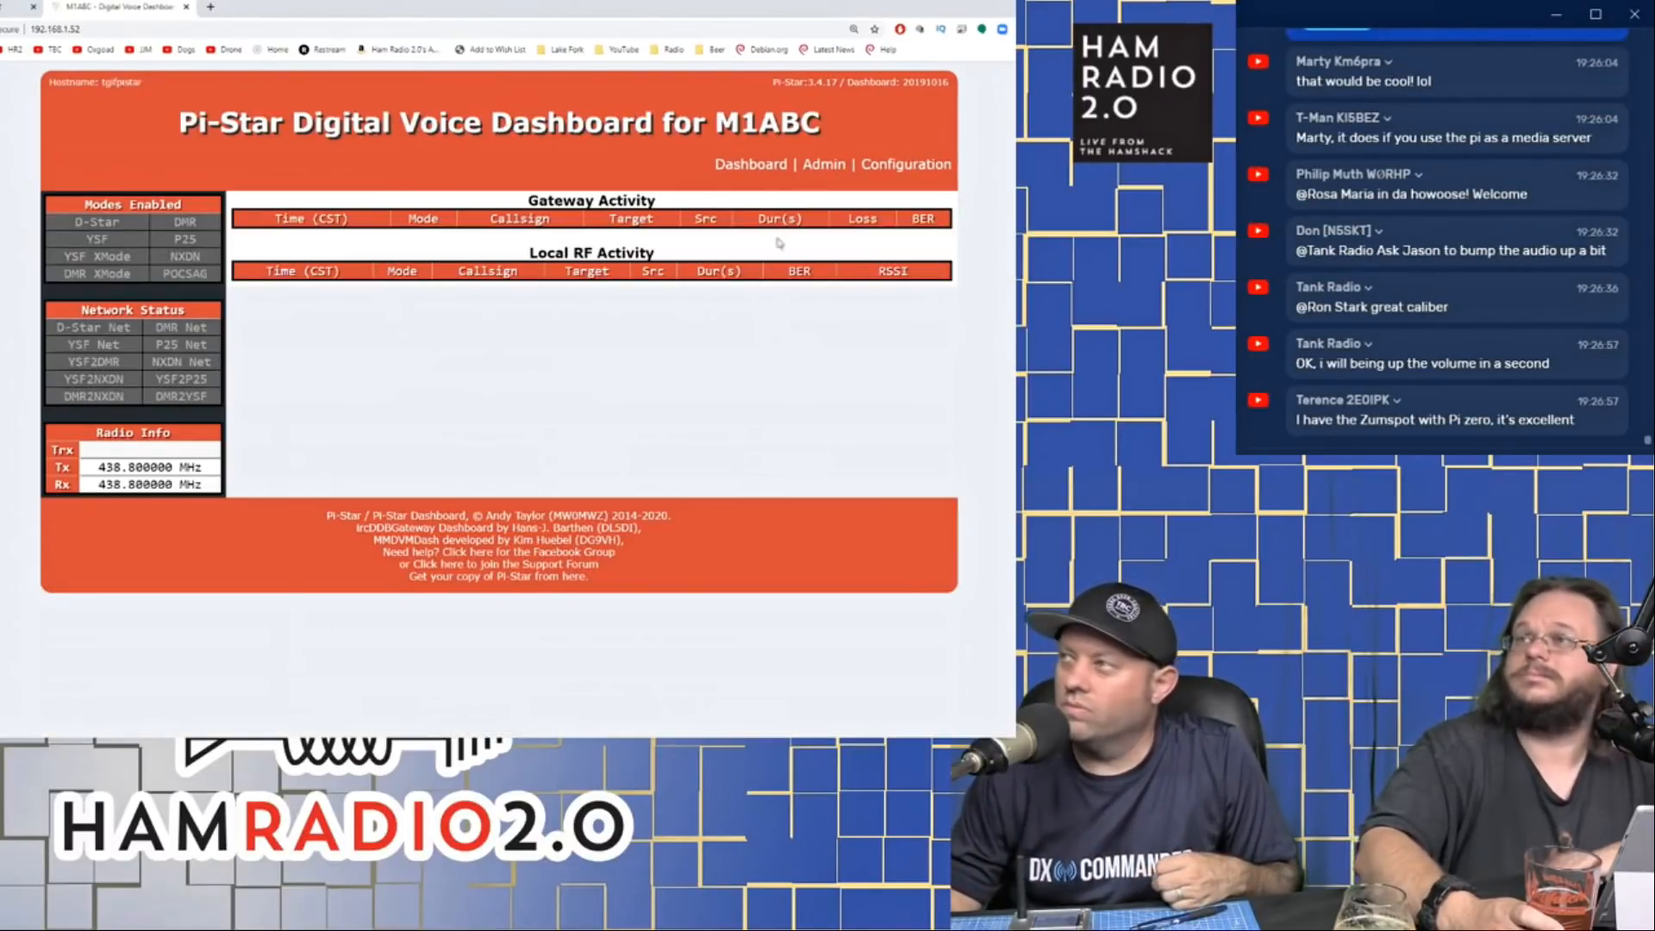
mouse_move(310, 218)
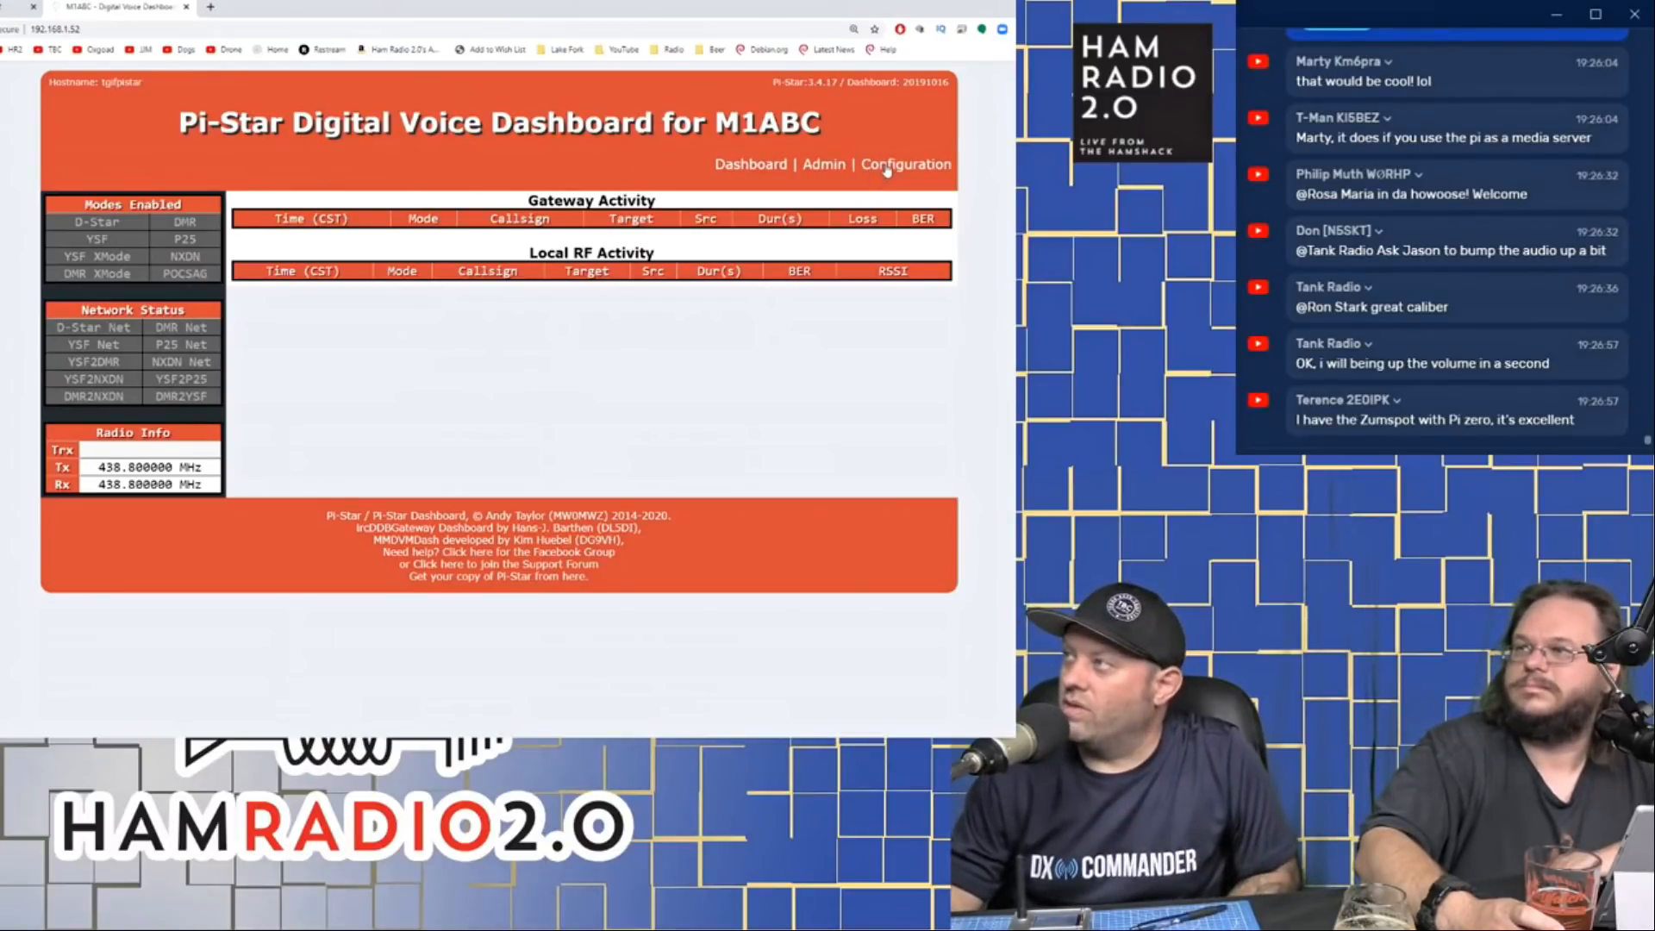
Step: Open the Configuration page from the dashboard header to see gateway hardware and MMDVMHost settings
left_click(904, 165)
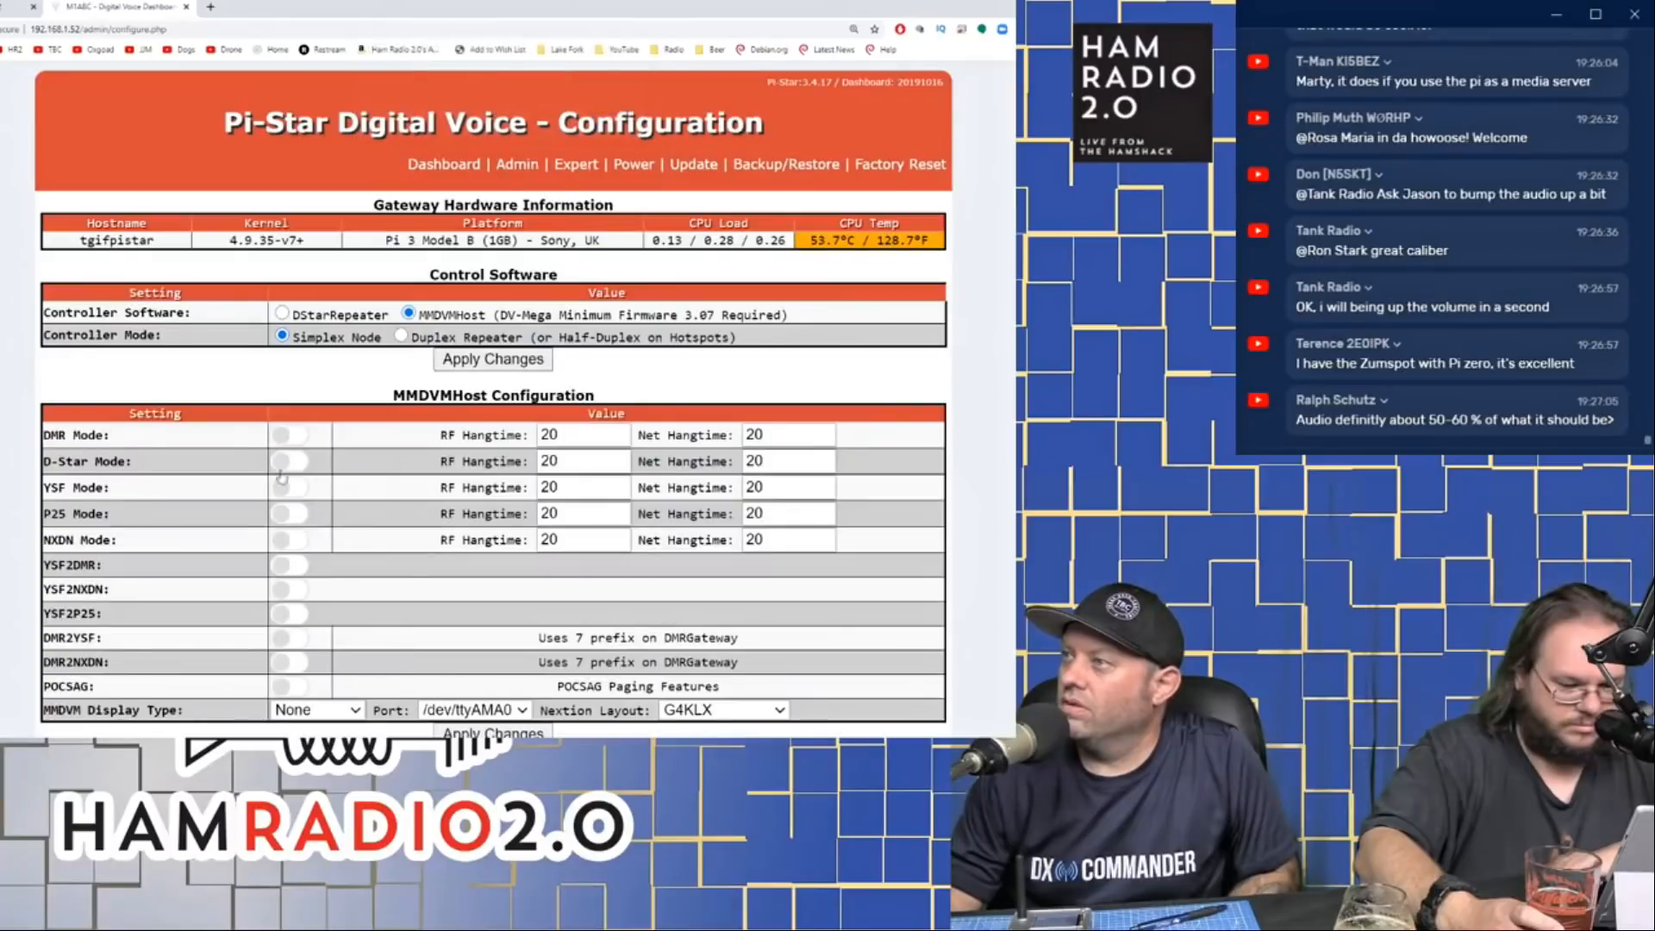
Step: Show the saved WiFi networks QRZ, LatitudeAdjustment, Hamfest Vendors, V3 and NotPaylocity
scroll("down", 3)
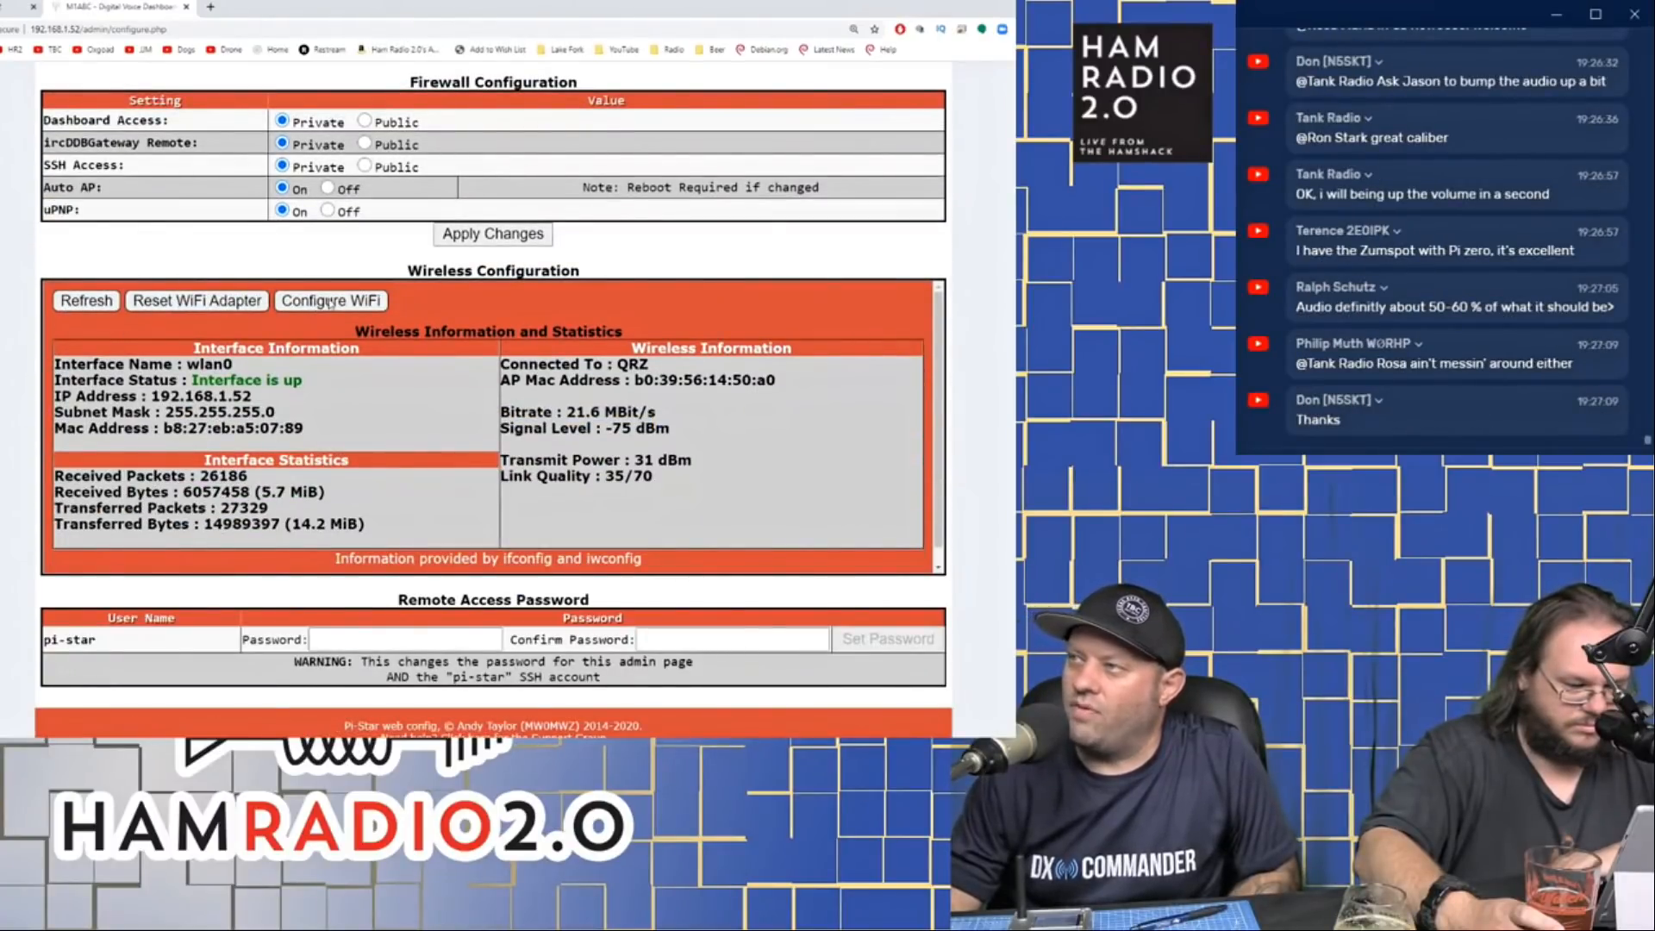
left_click(330, 300)
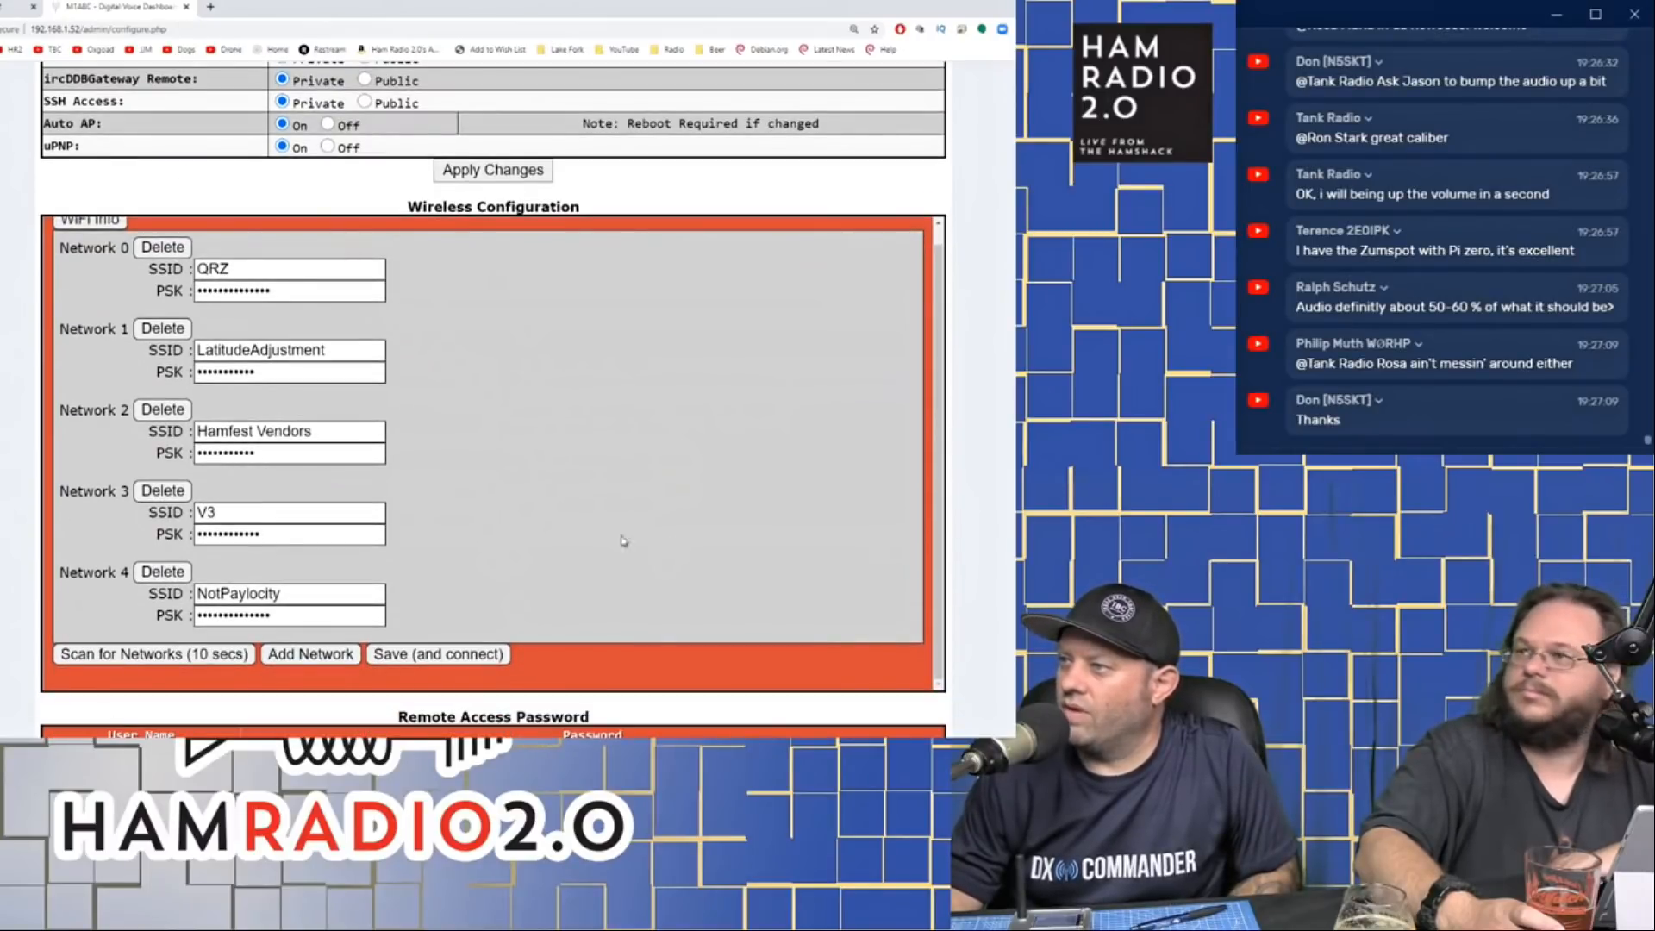
scroll("down", 3)
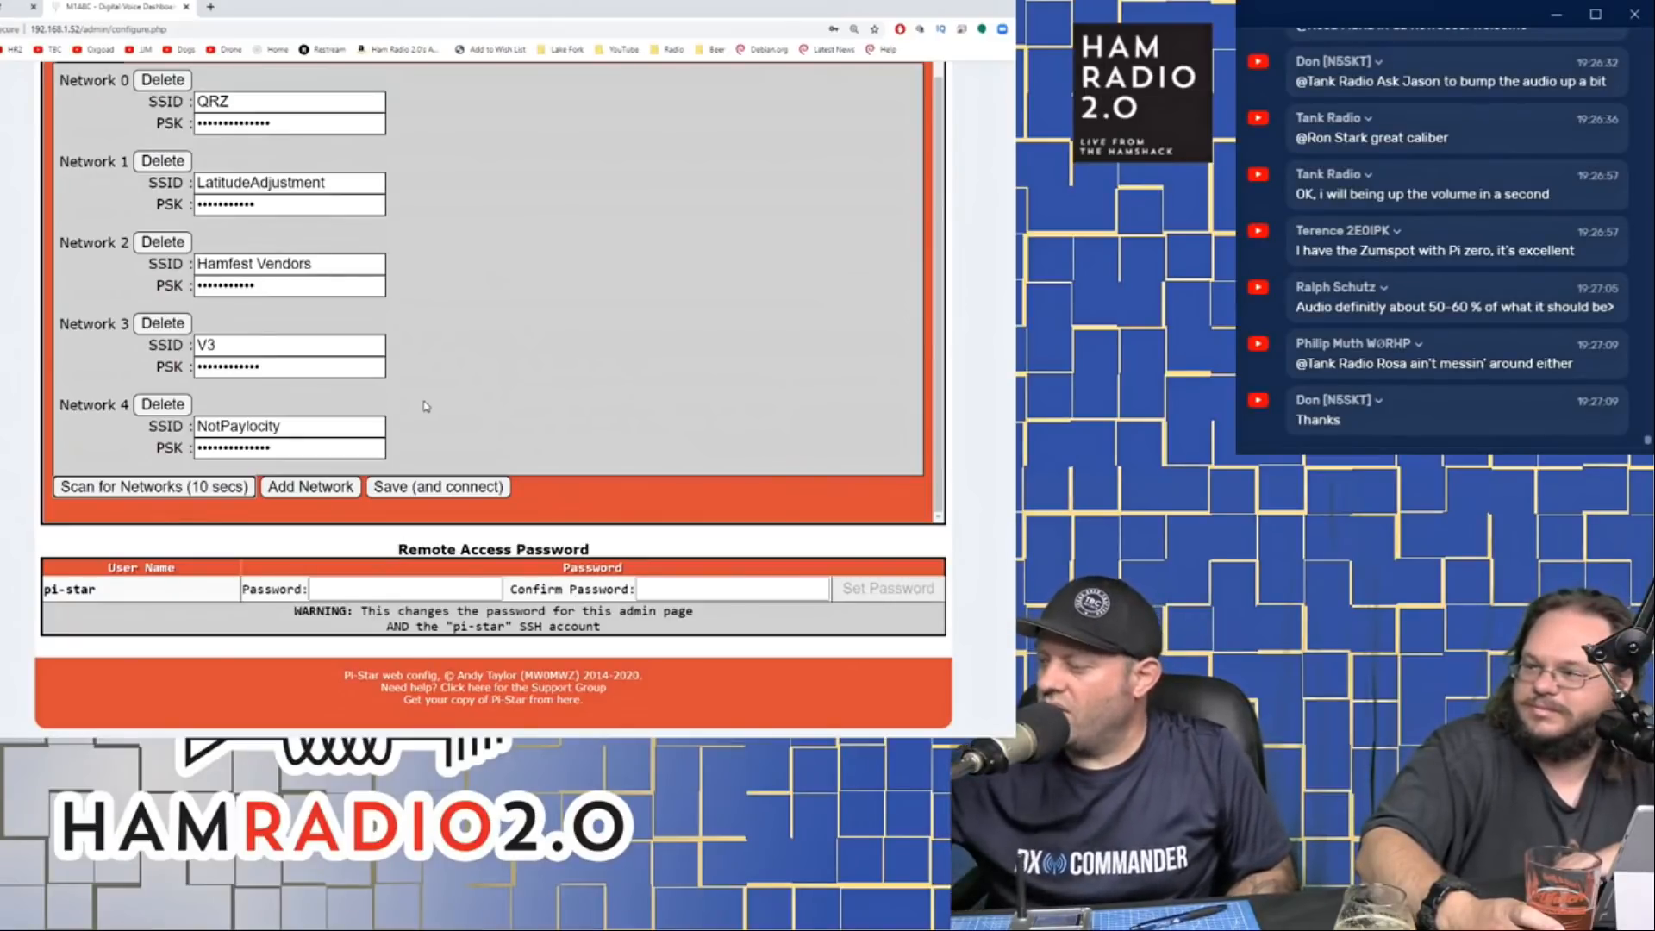
Step: Run the 10-second WiFi scan and view nearby networks with channel, signal and security
left_click(153, 486)
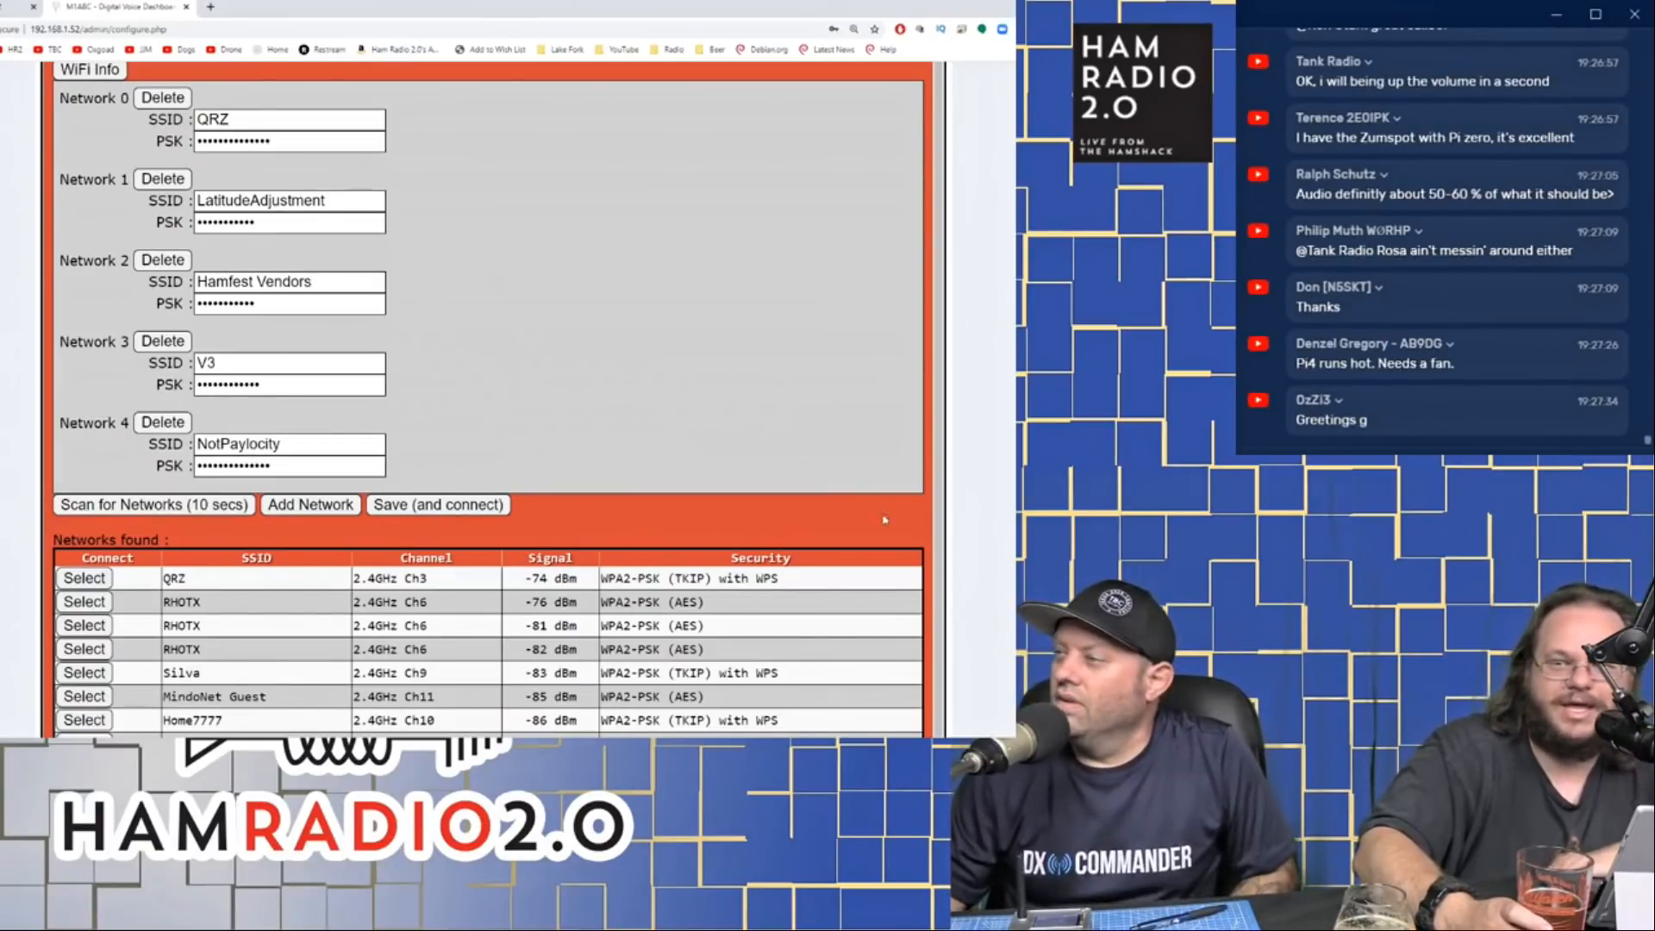
scroll("down", 3)
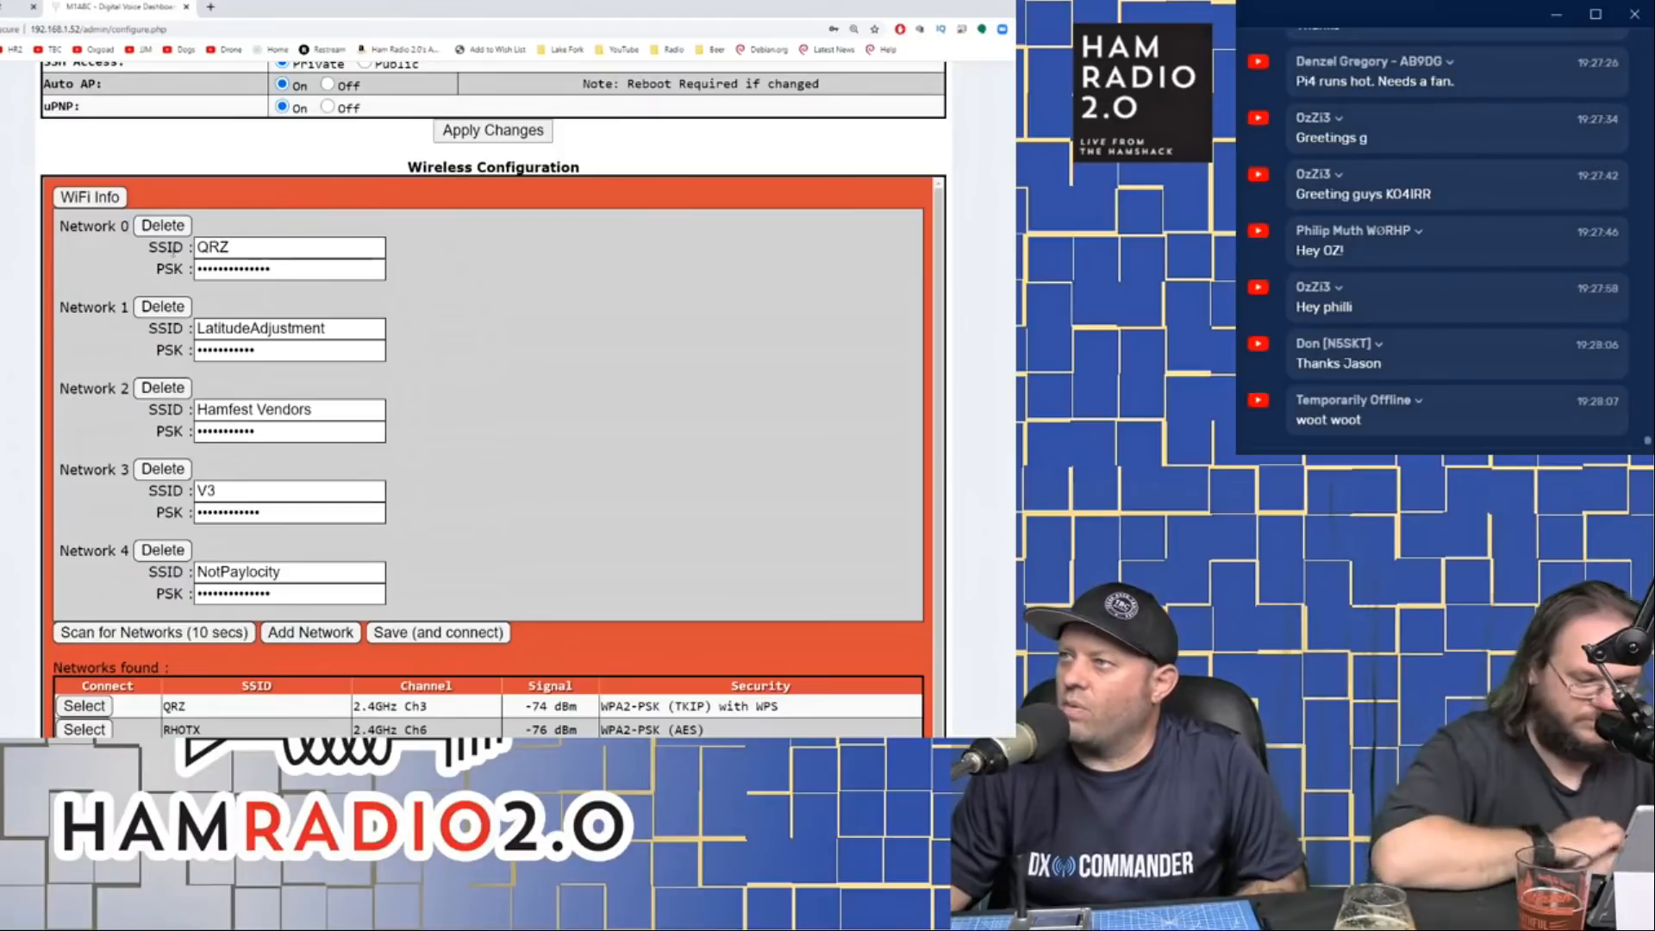
double_click(212, 246)
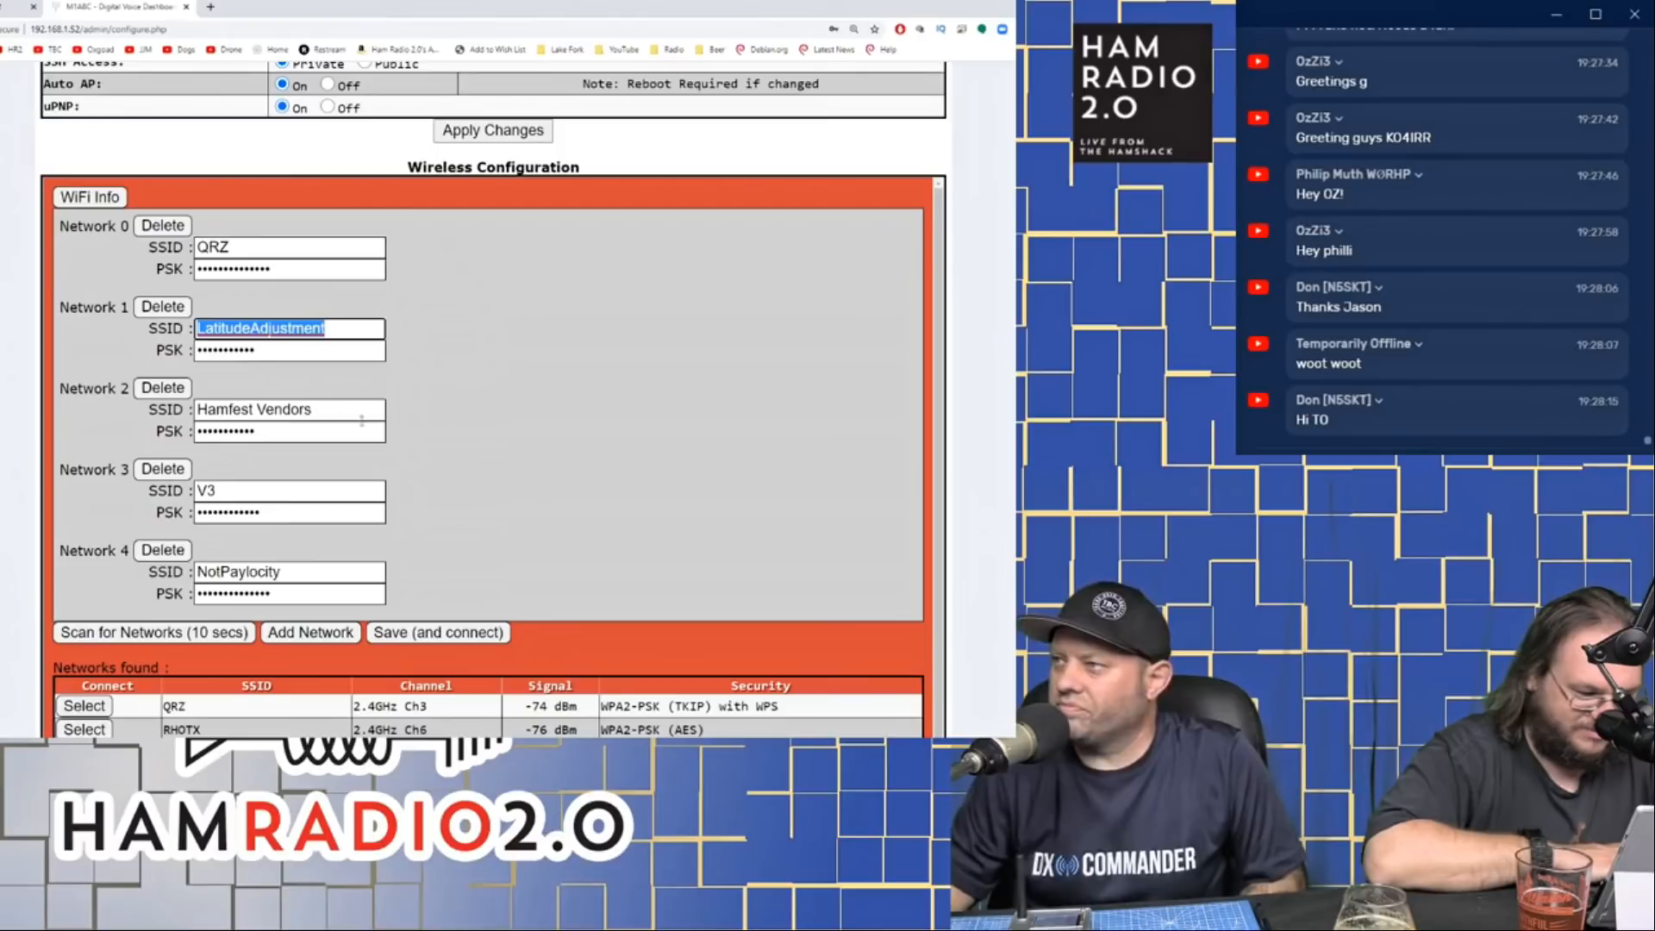
left_click(286, 409)
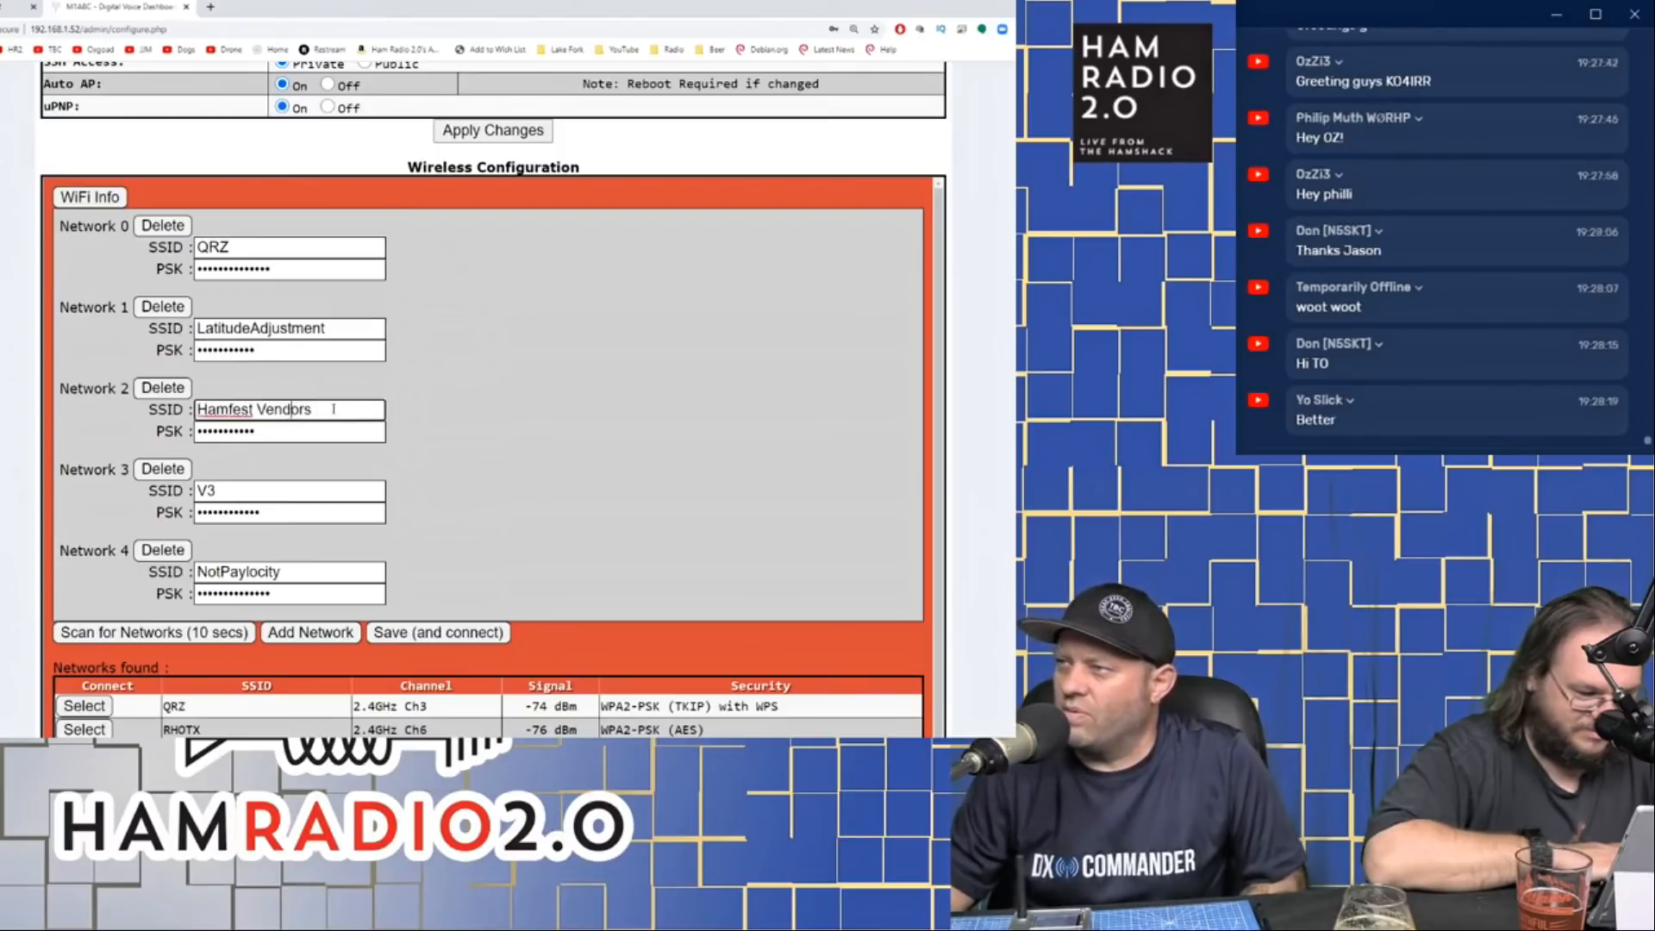
double_click(253, 409)
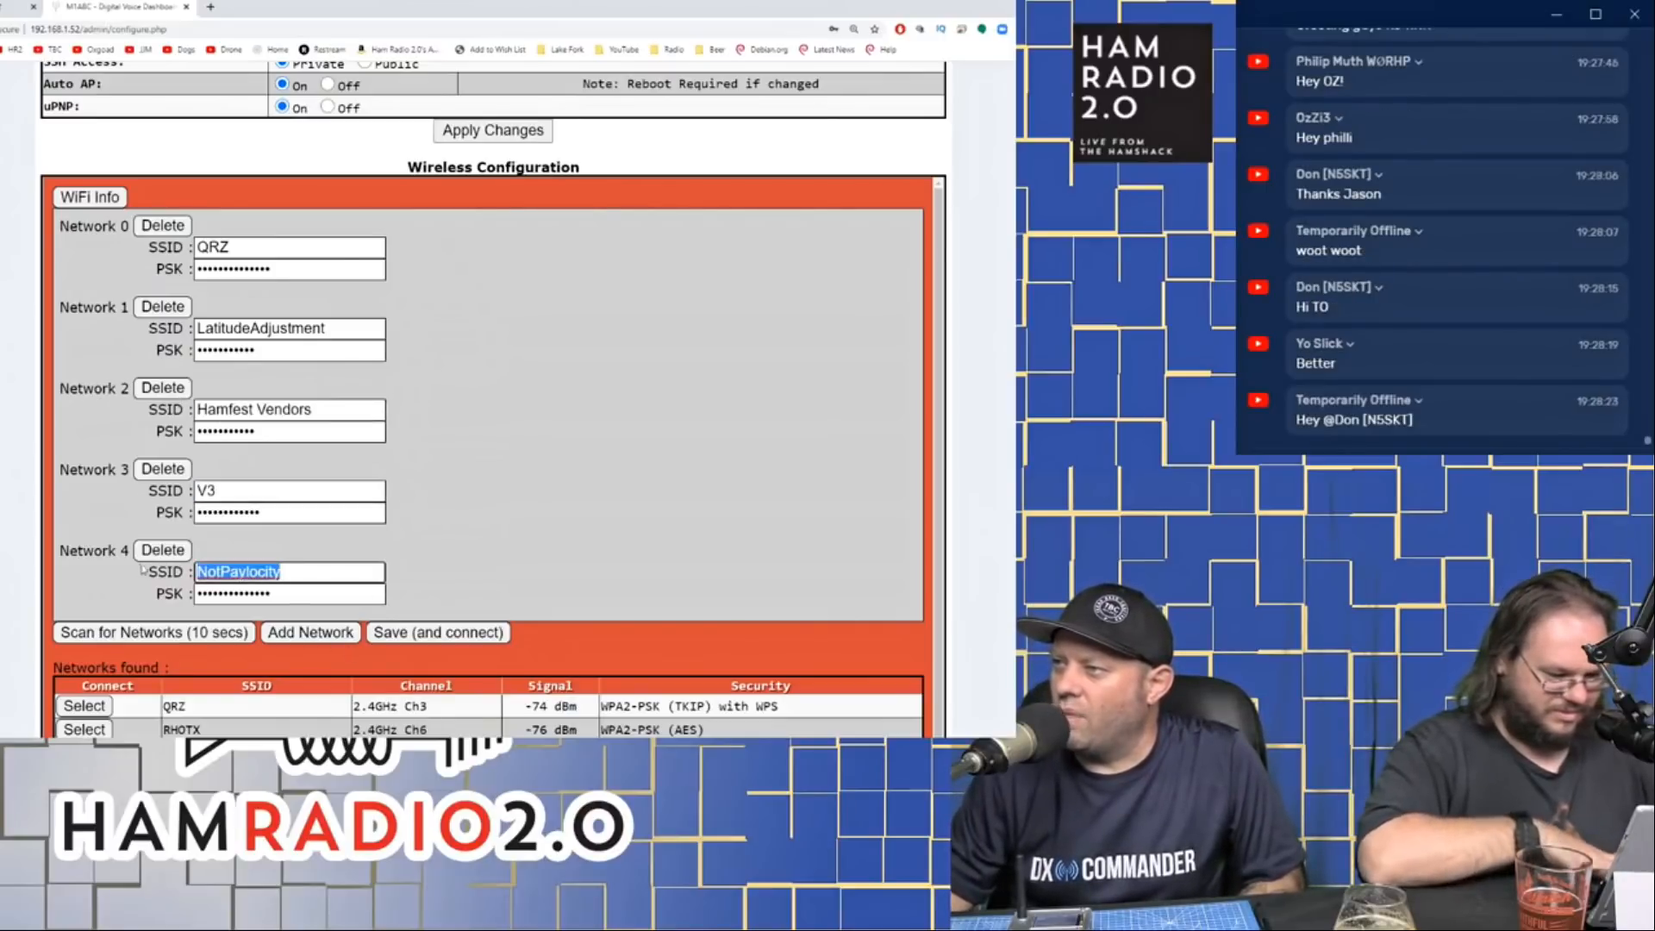
mouse_move(541, 533)
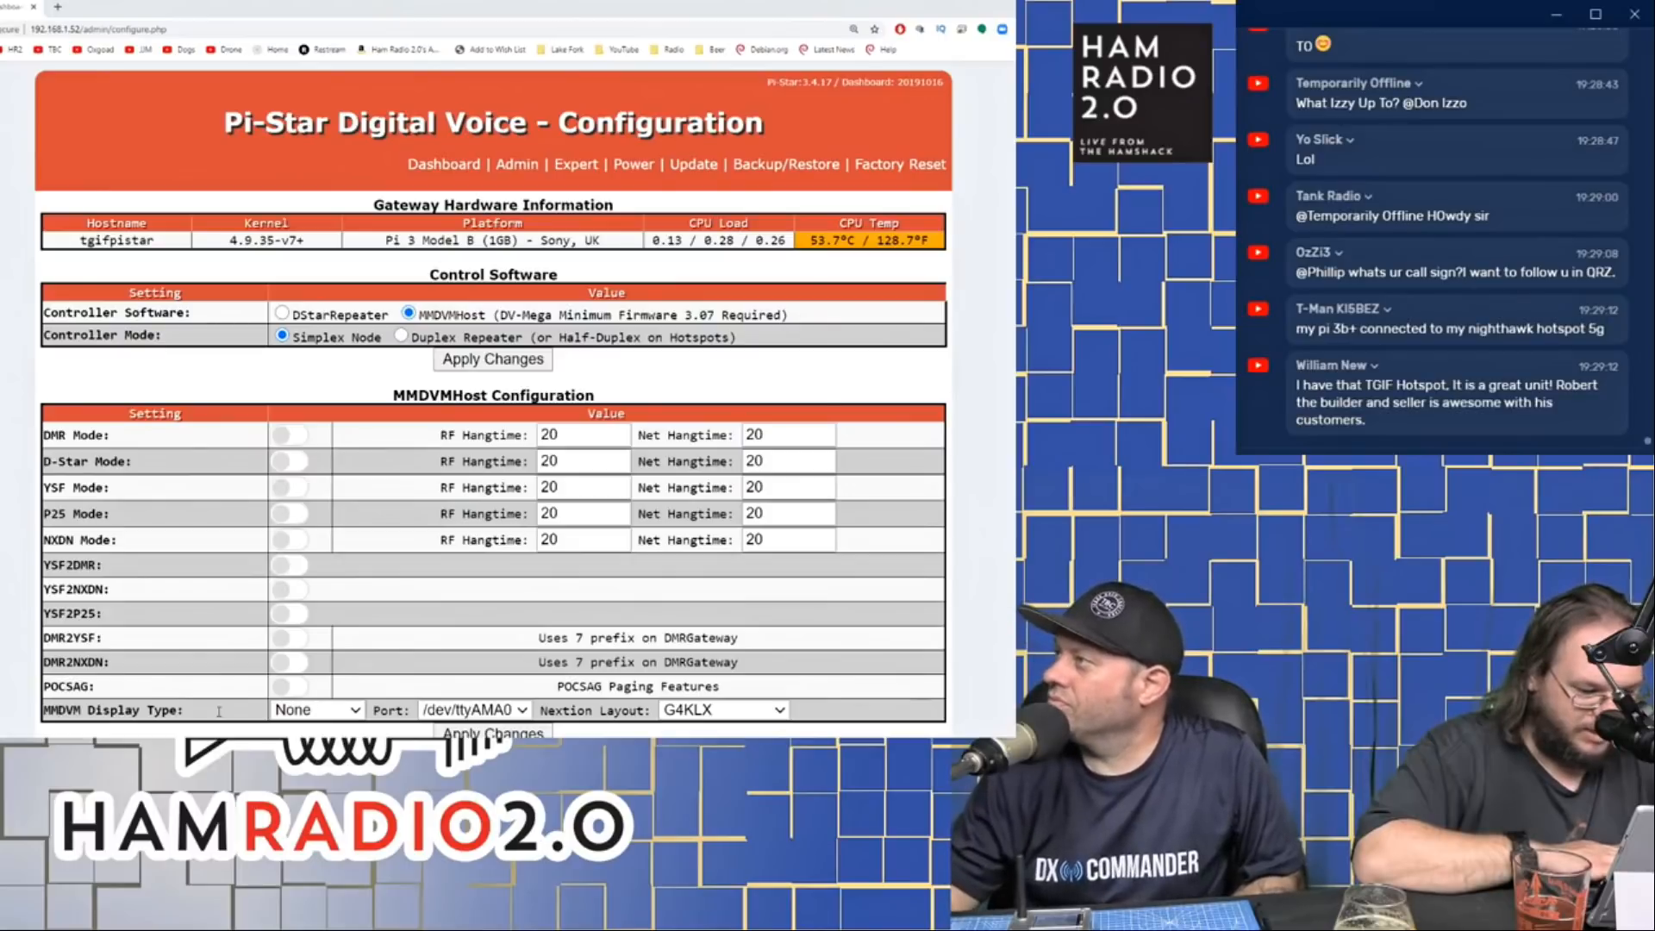
mouse_move(991, 362)
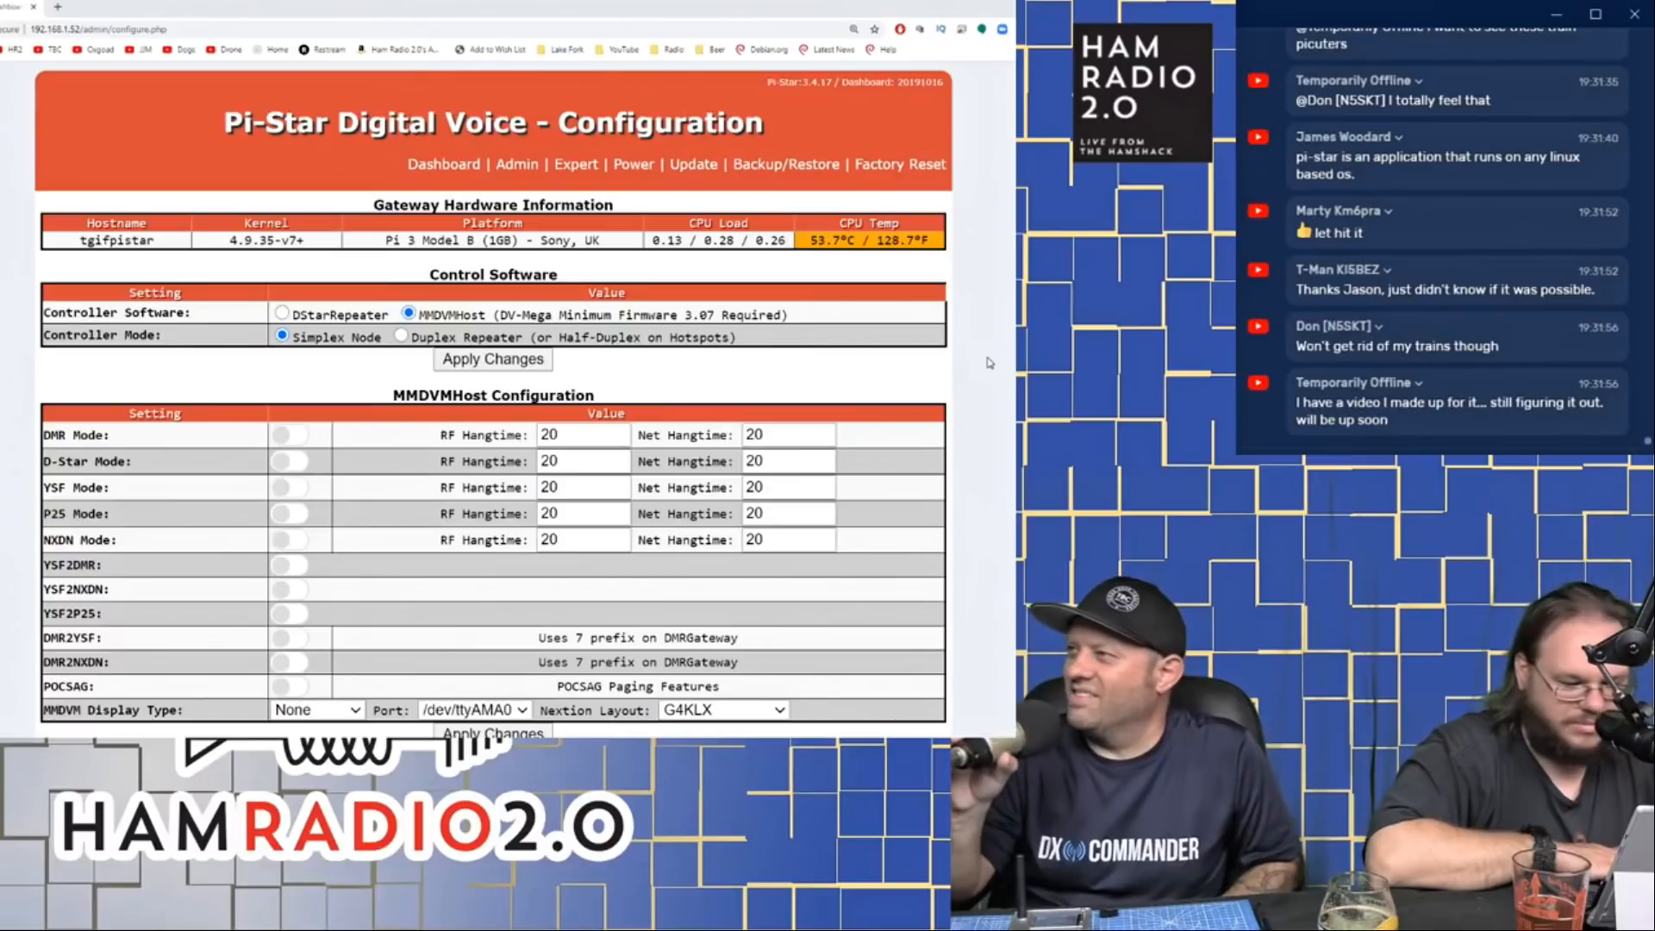
mouse_move(968, 262)
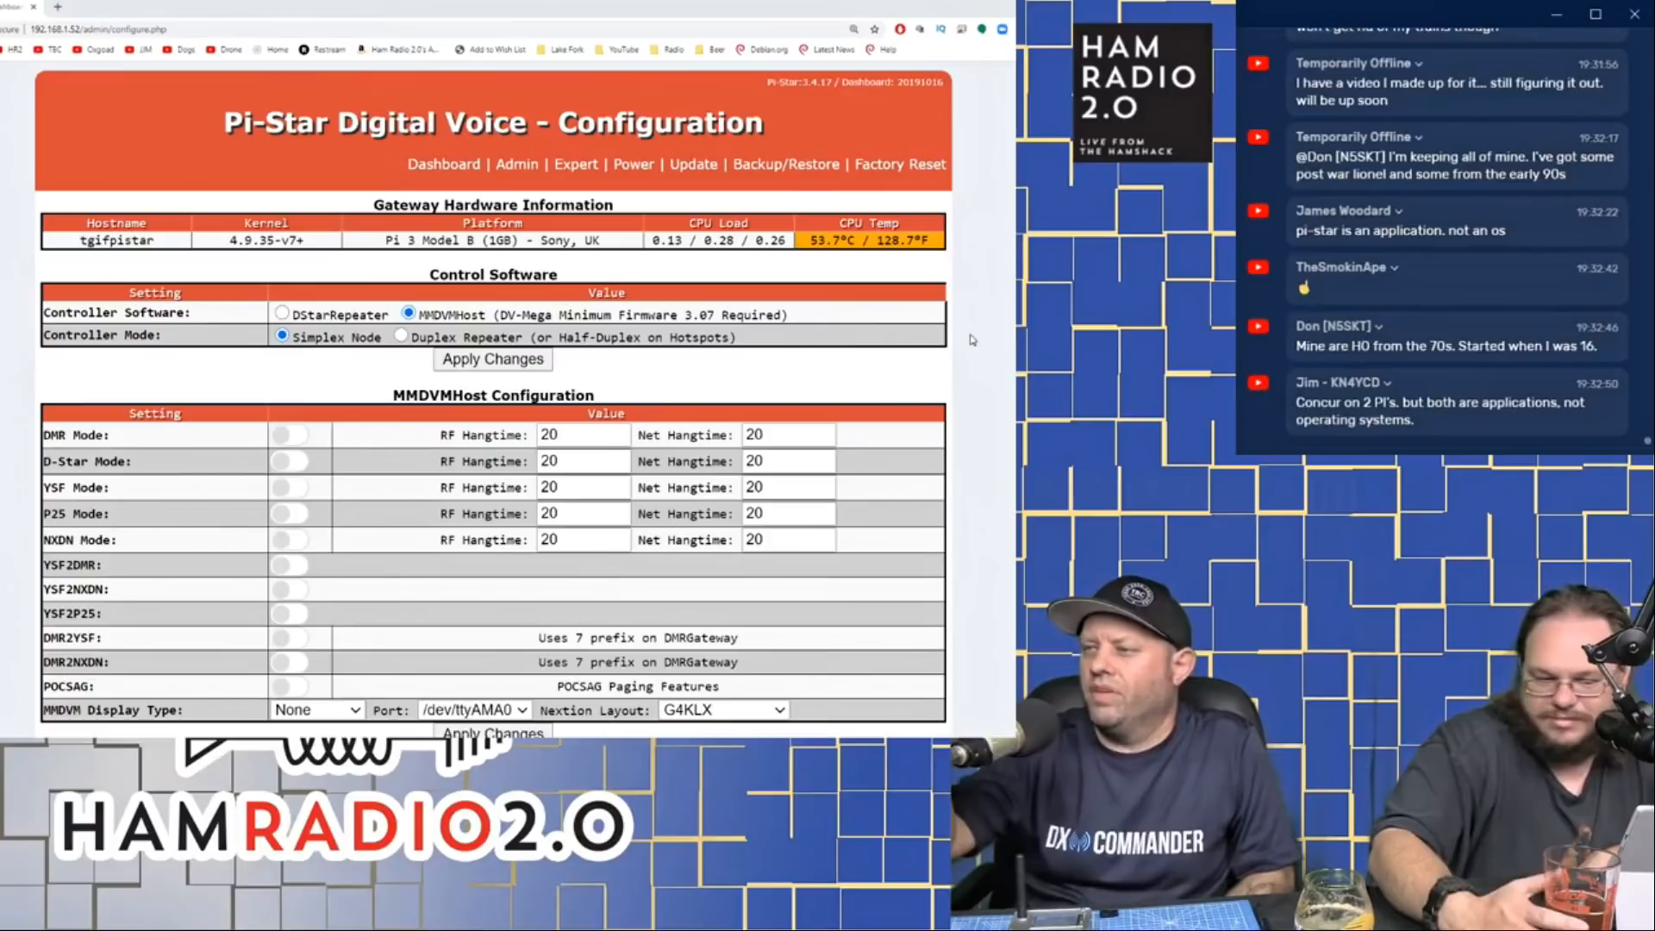
mouse_move(969, 335)
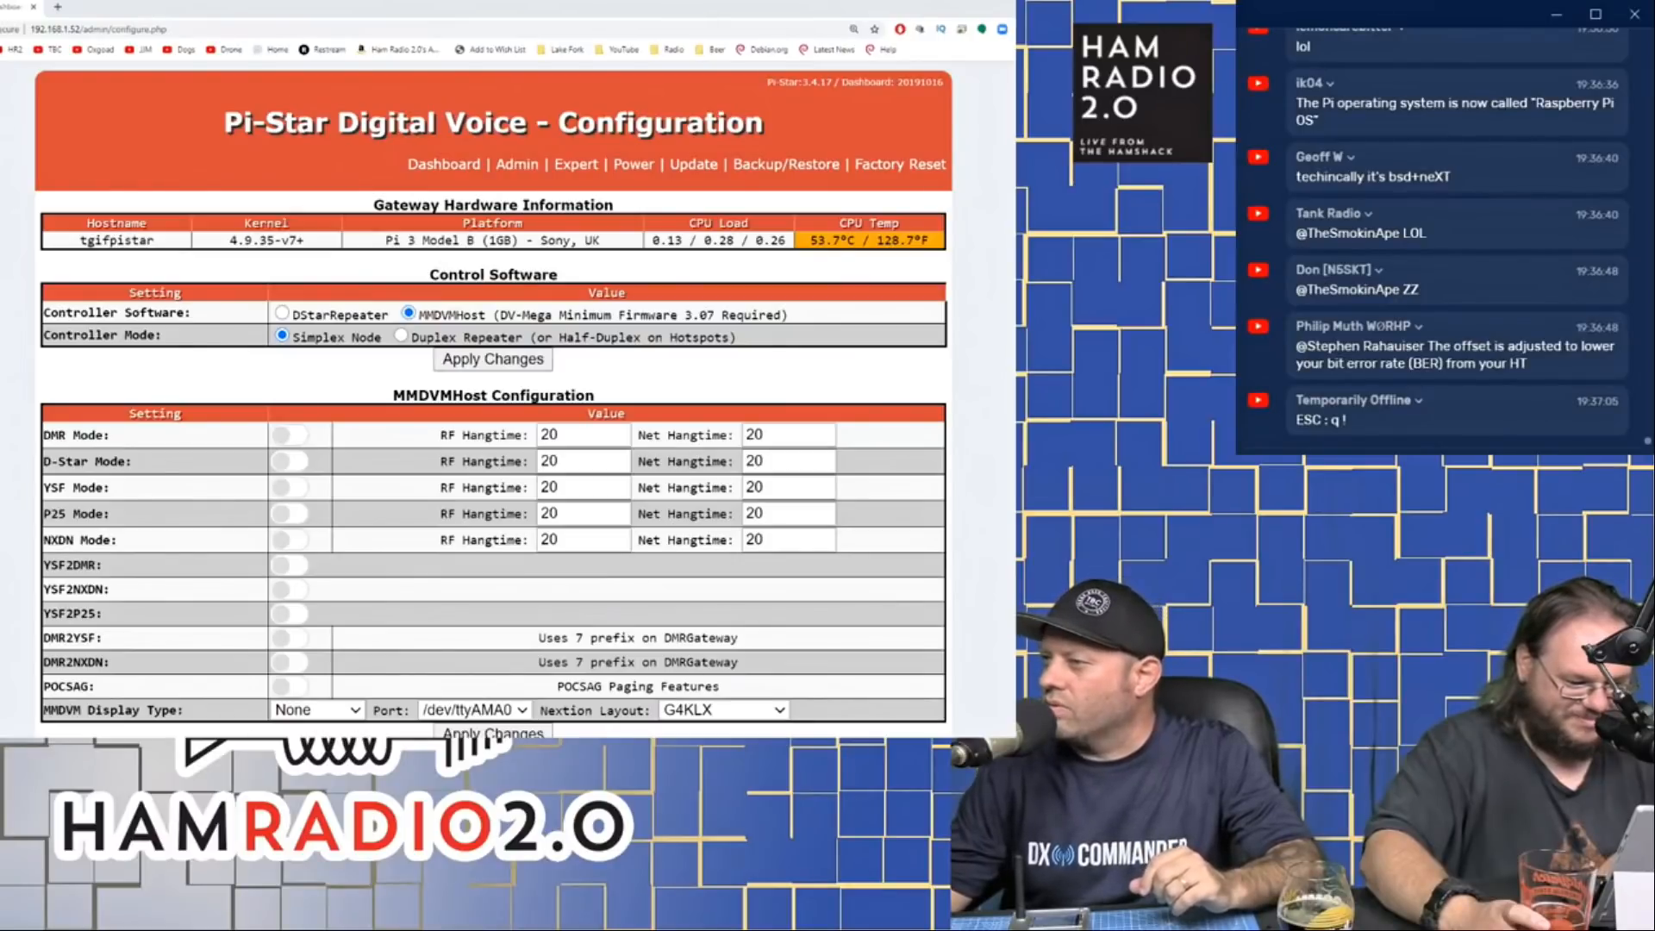
scroll("down", 3)
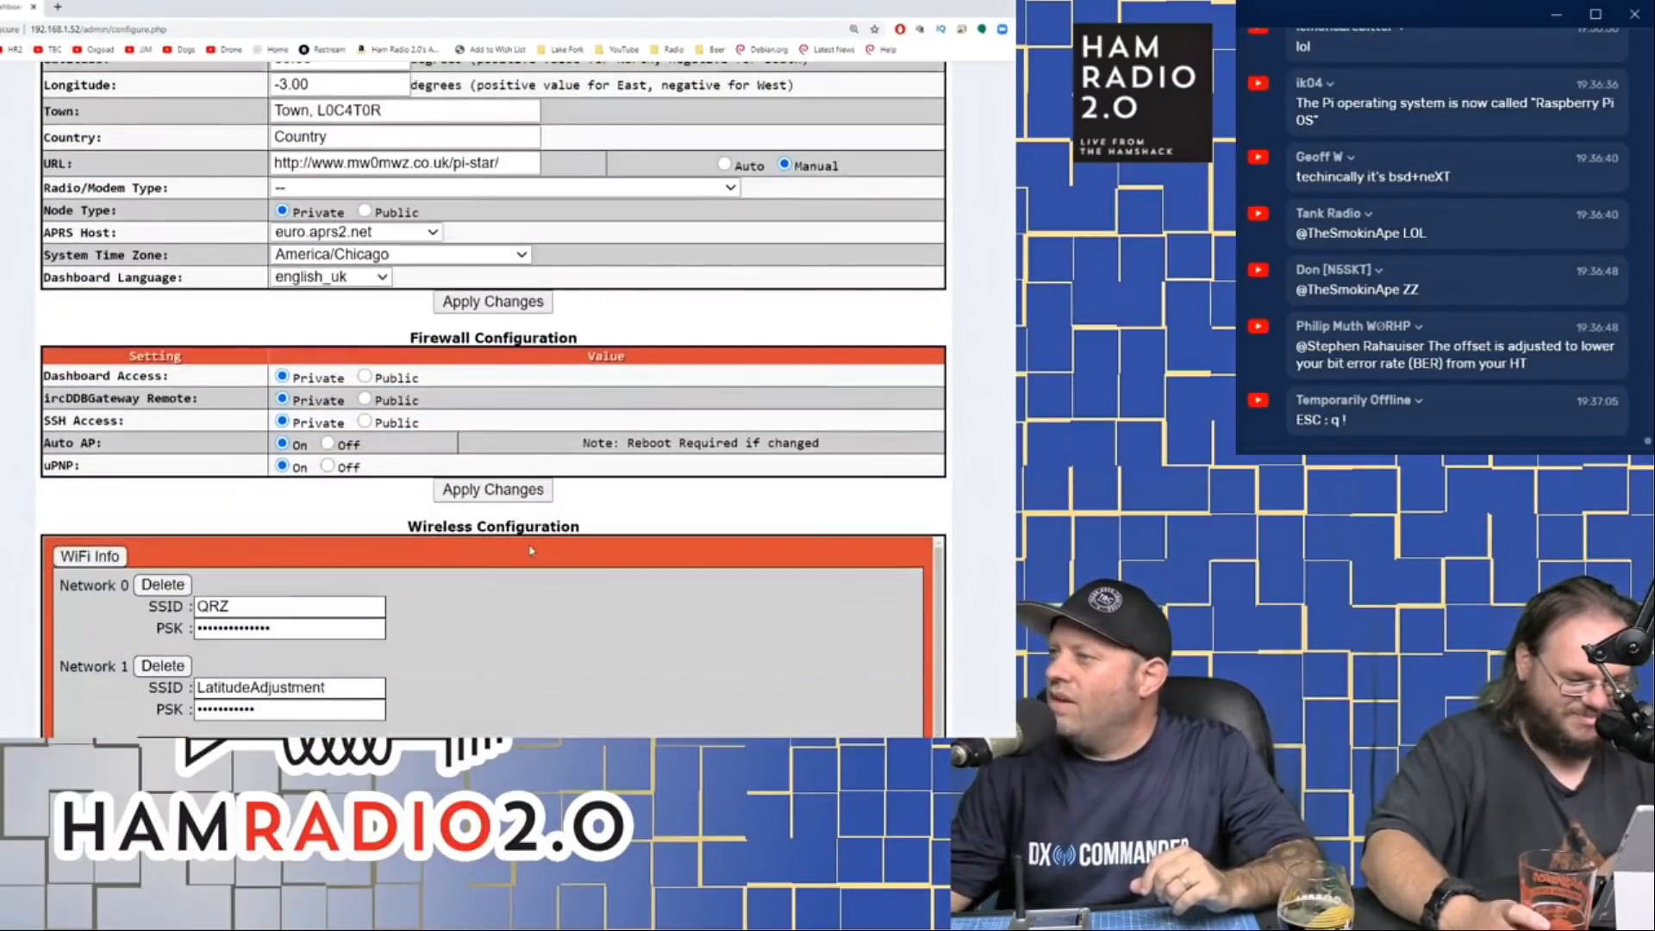
scroll("down", 3)
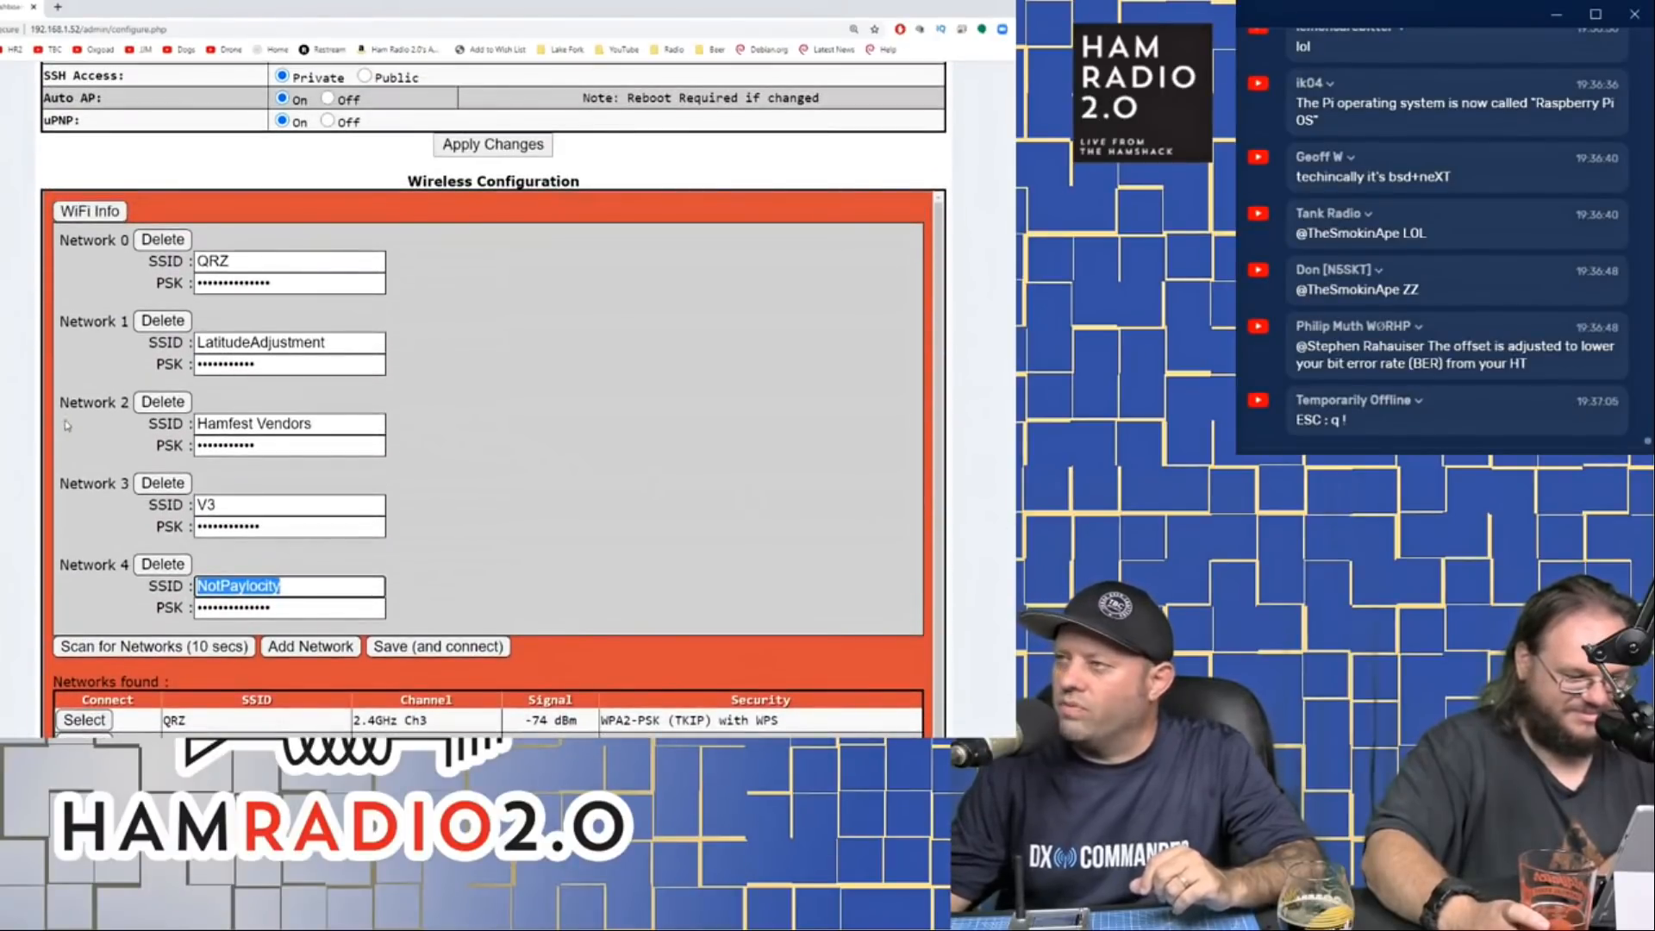
scroll("down", 3)
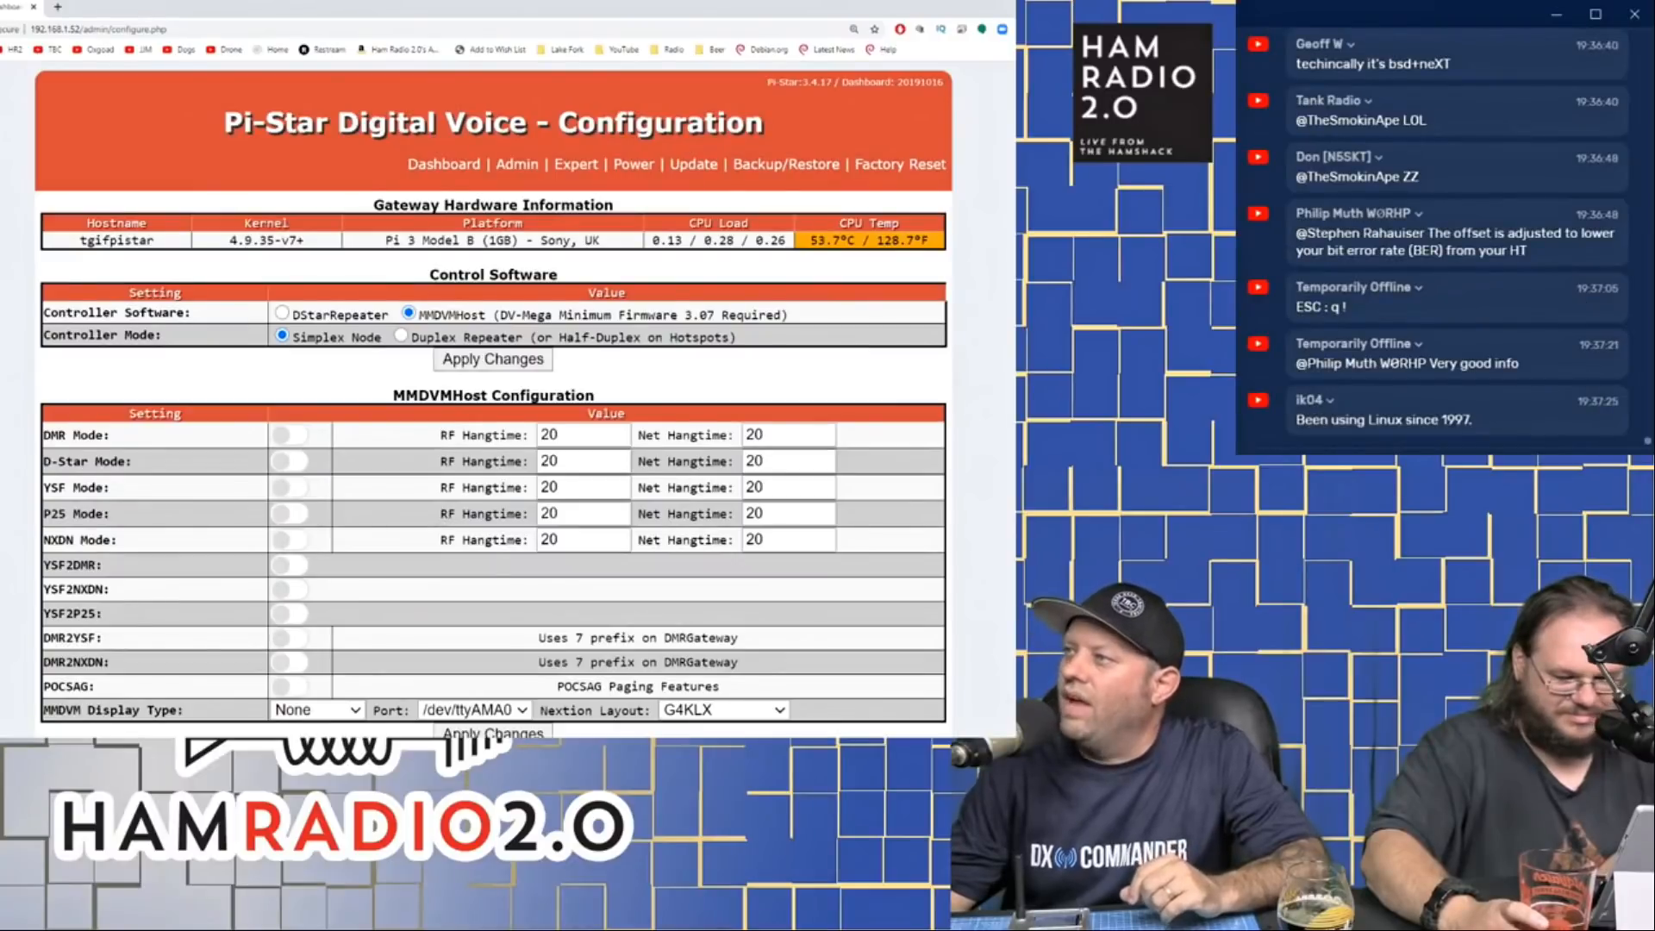
scroll("down", 3)
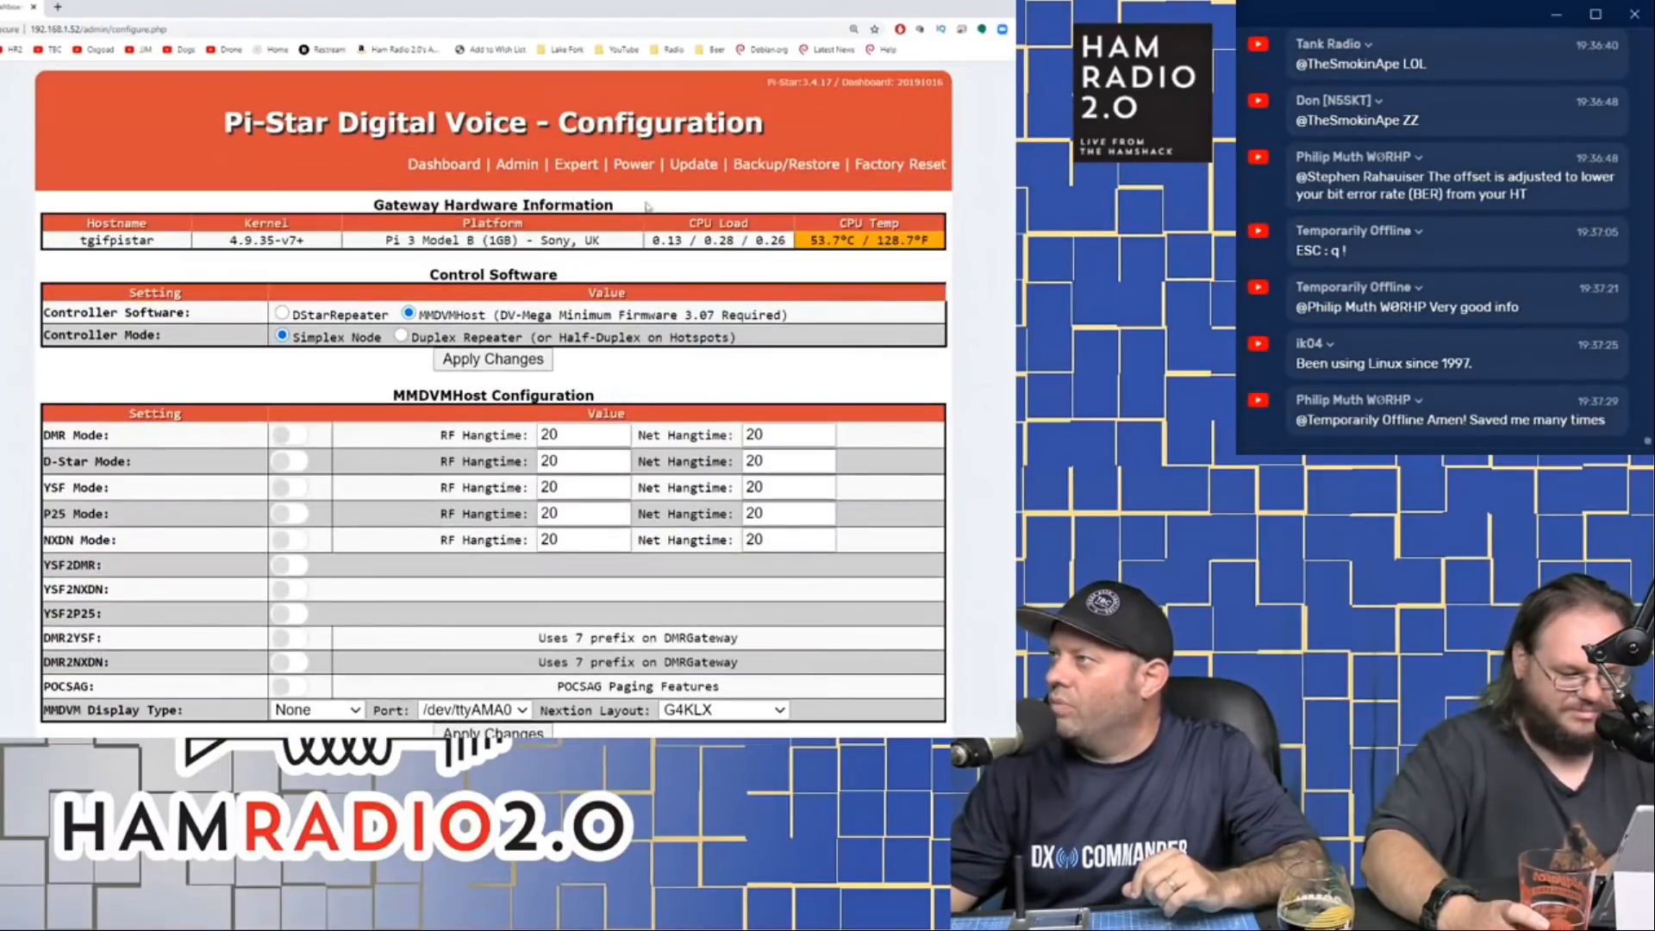
Step: Go to the Dashboard, then reopen Configuration to trigger the modem-selection warning
left_click(443, 164)
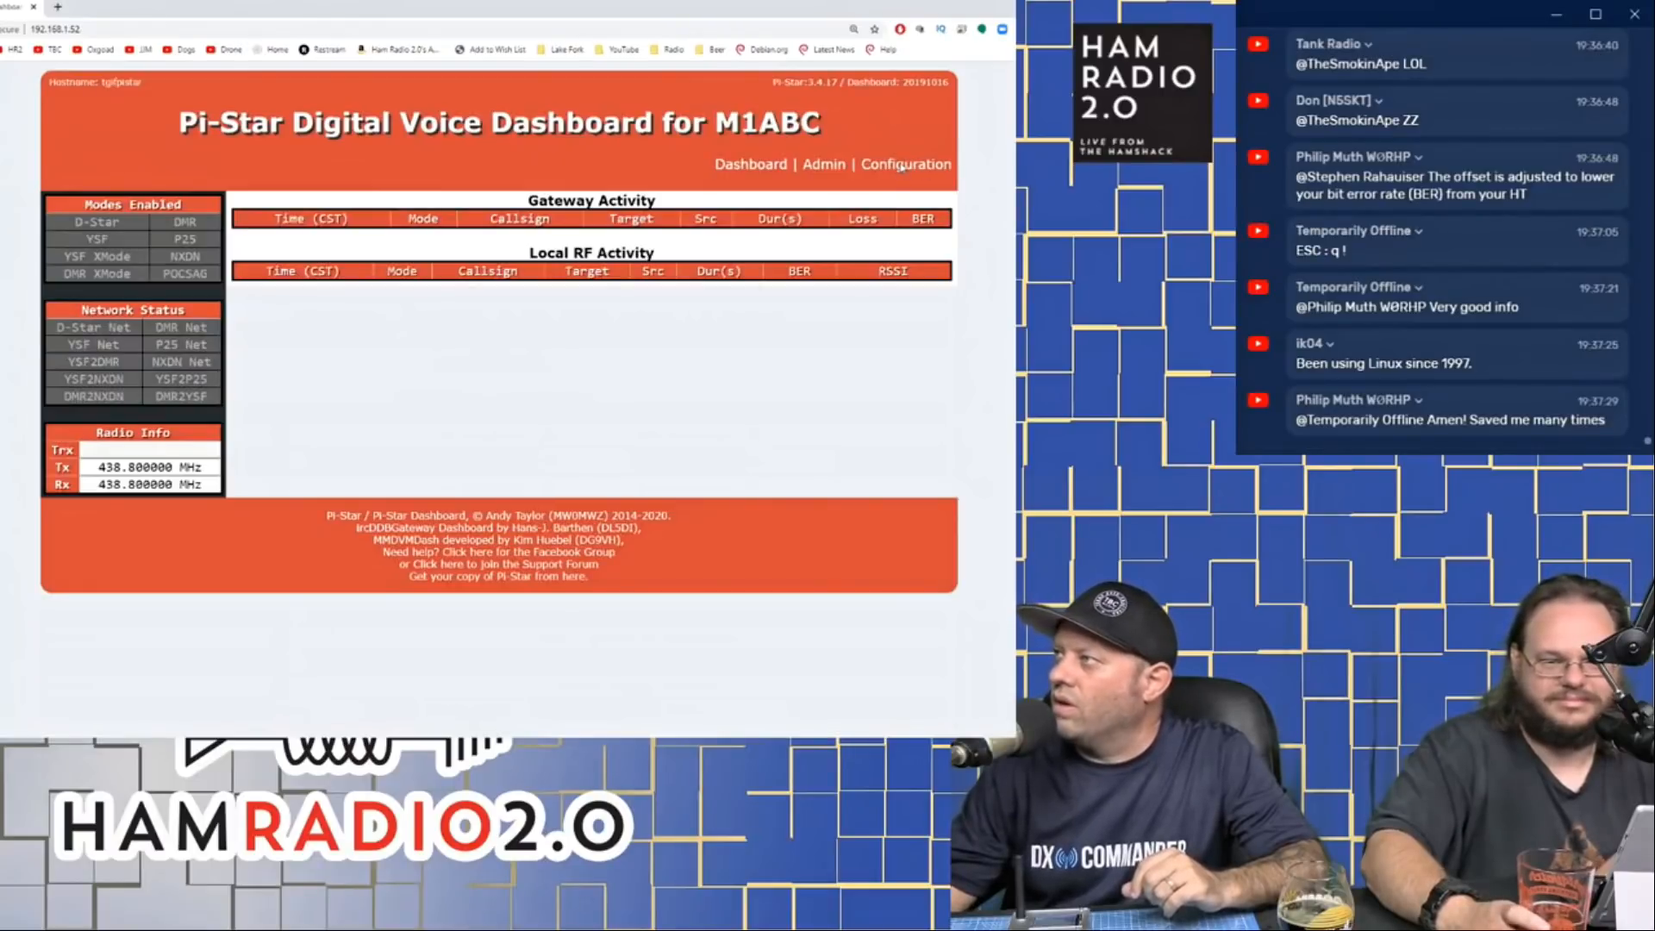
left_click(906, 164)
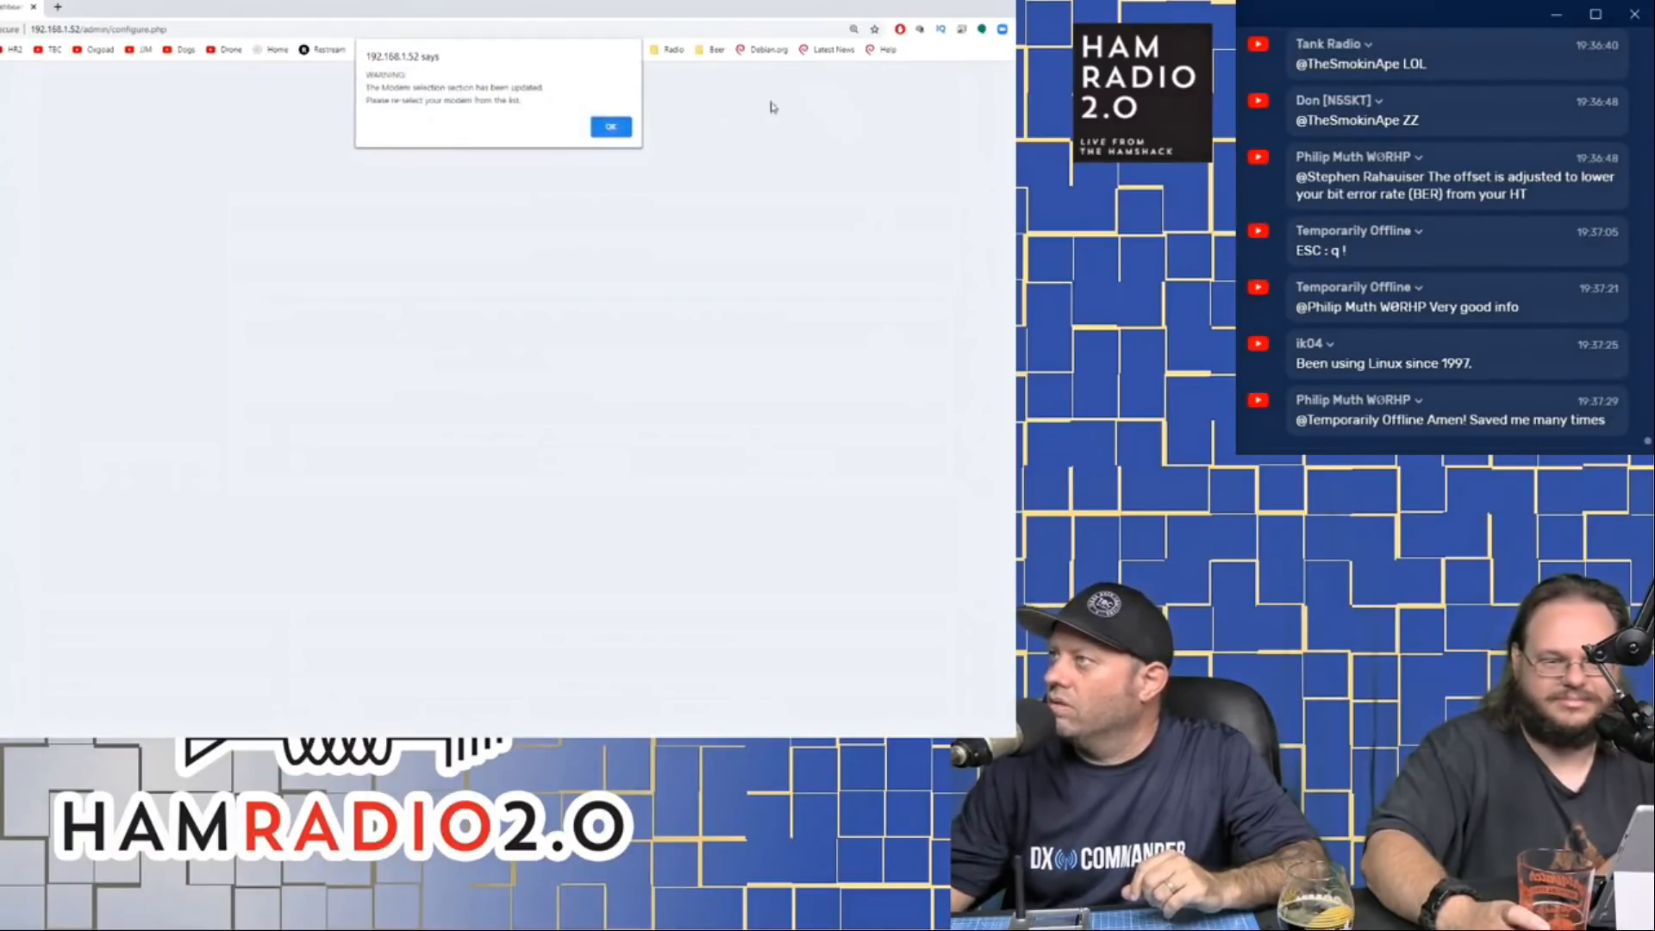